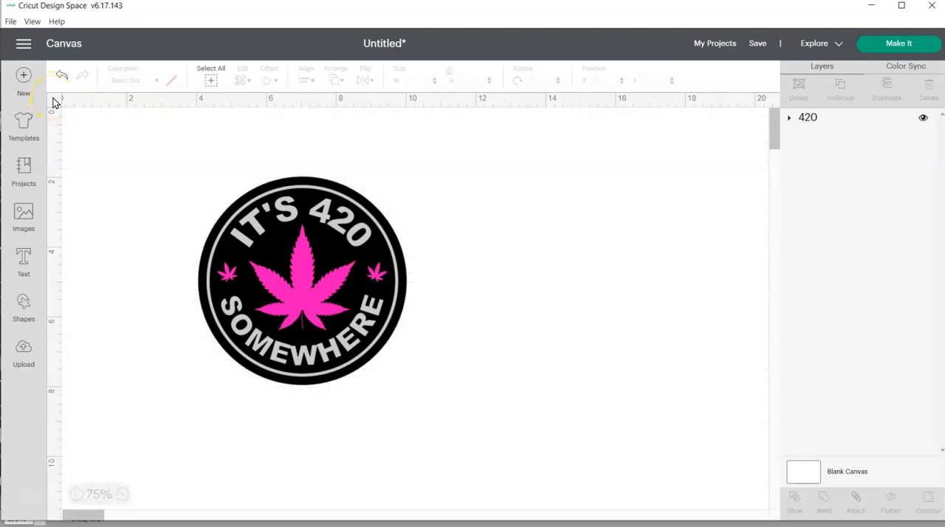
mouse_move(312, 180)
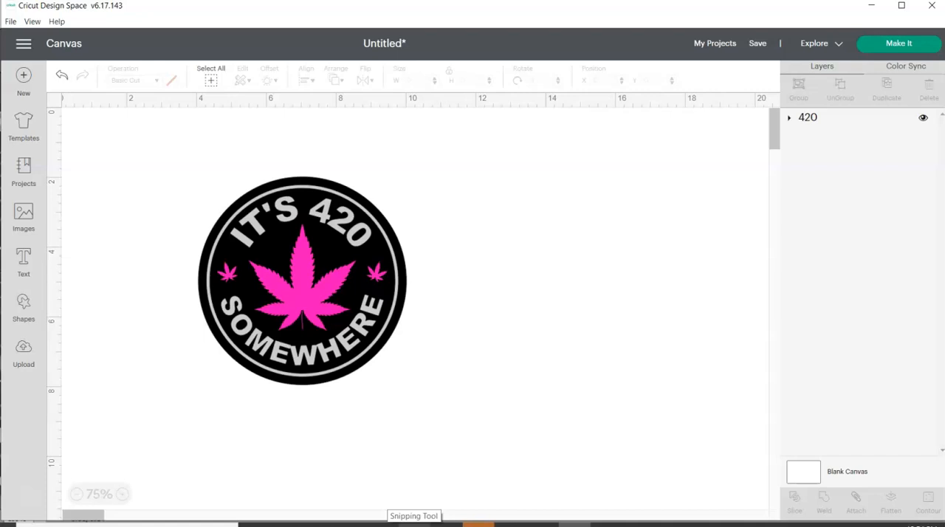
- Capture the area around the 420 badge with a new Snipping Tool snip
left_click(414, 515)
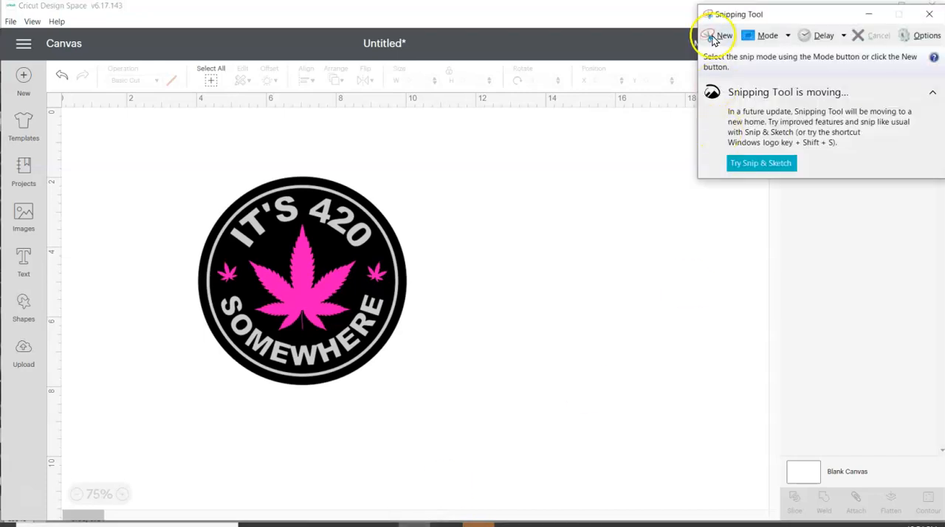
left_click(718, 36)
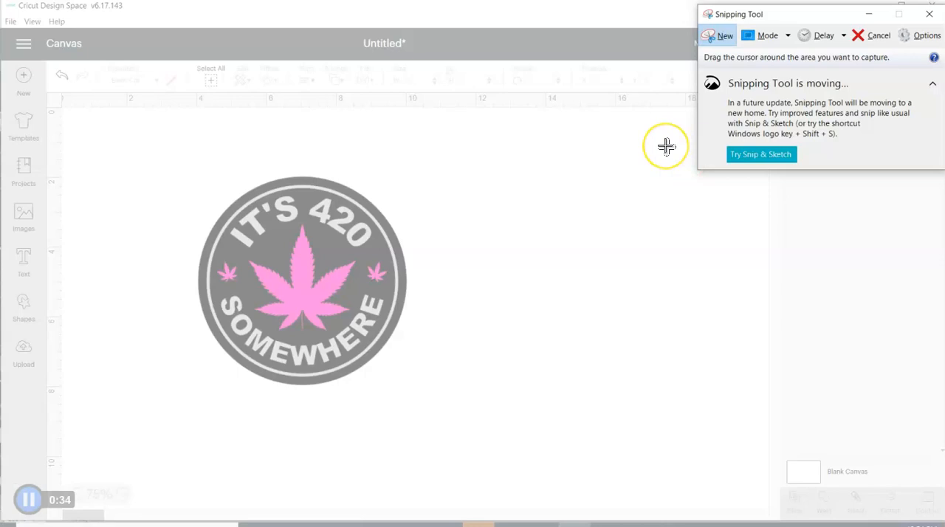
mouse_move(724, 37)
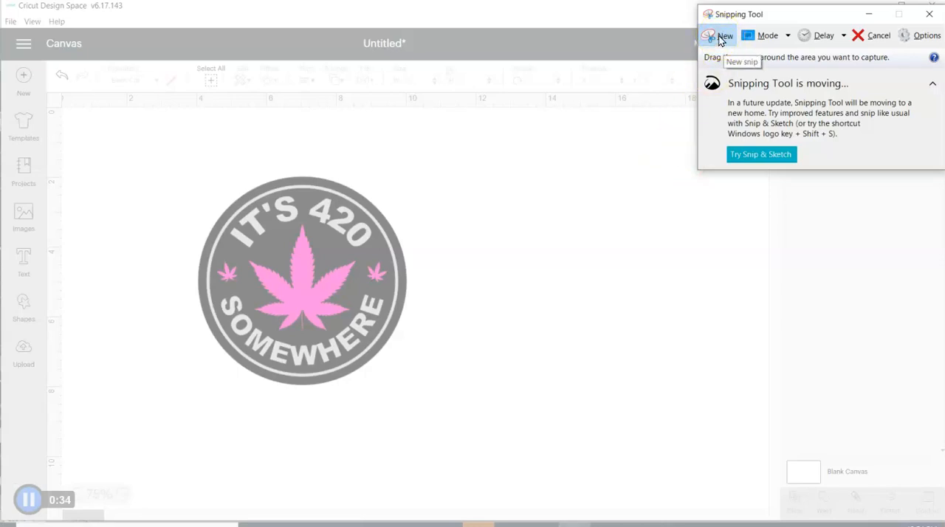
left_click(724, 35)
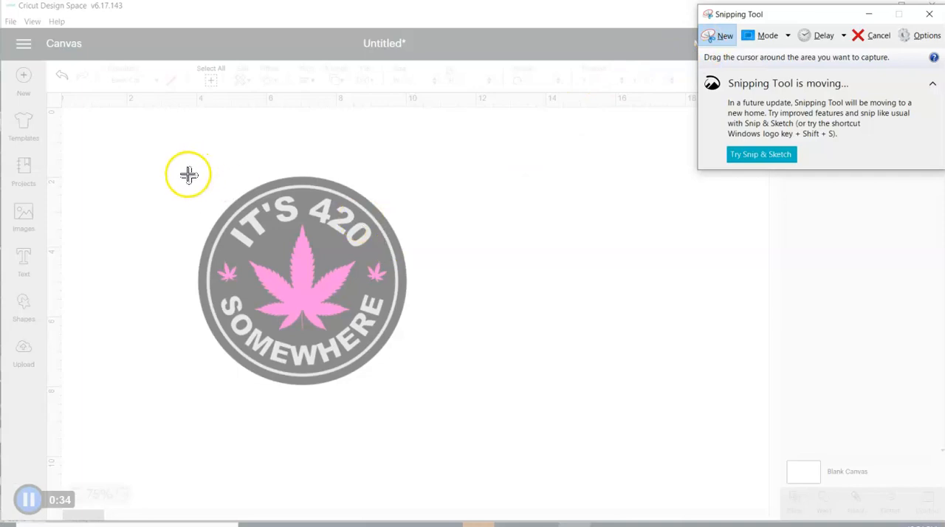
left_click_drag(189, 175, 293, 384)
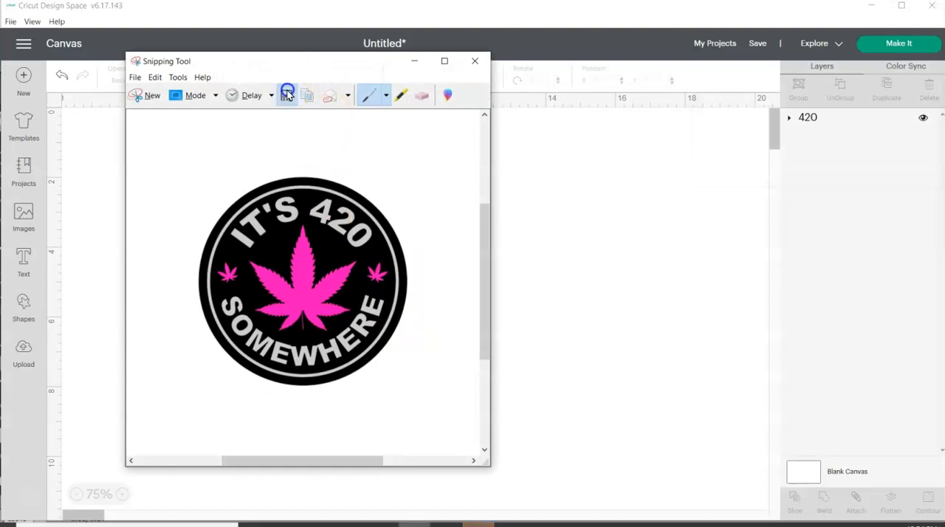
- Save the badge capture to the Desktop as a PNG named 420SH
left_click(307, 96)
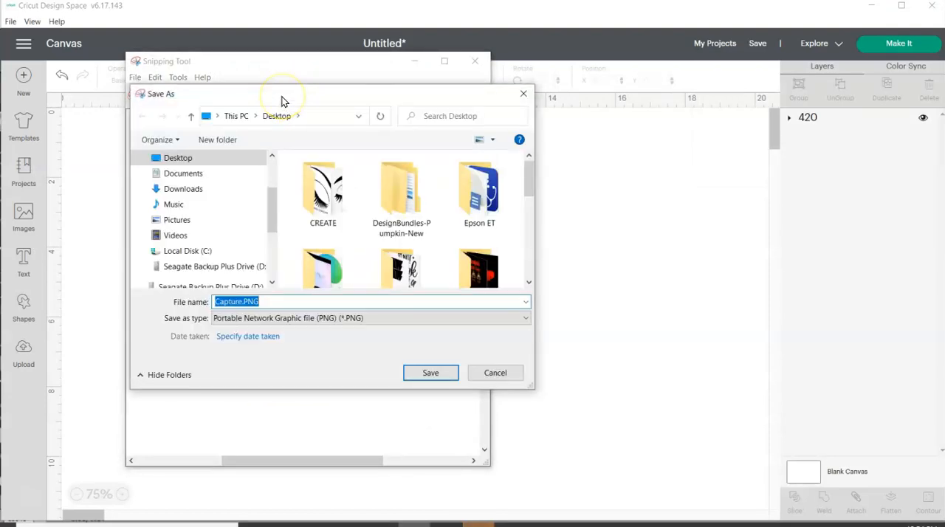
type("420ISH")
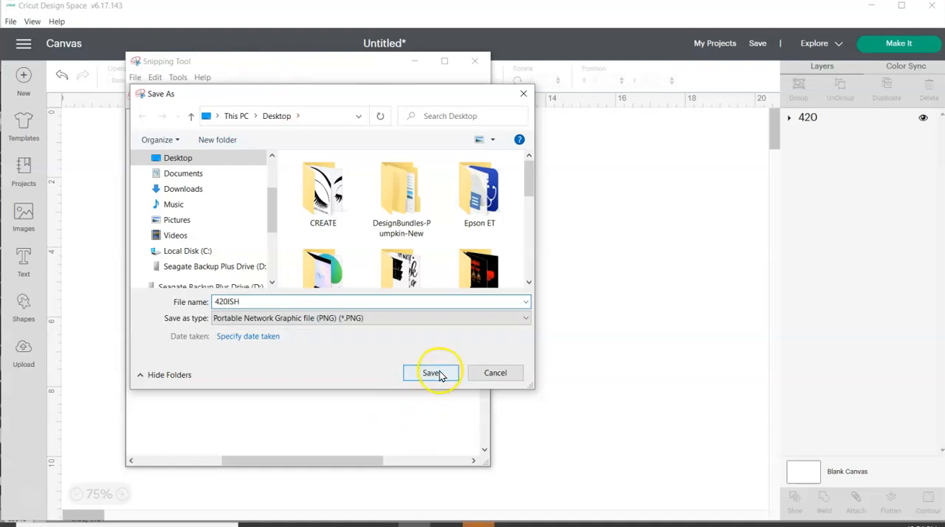
left_click(431, 374)
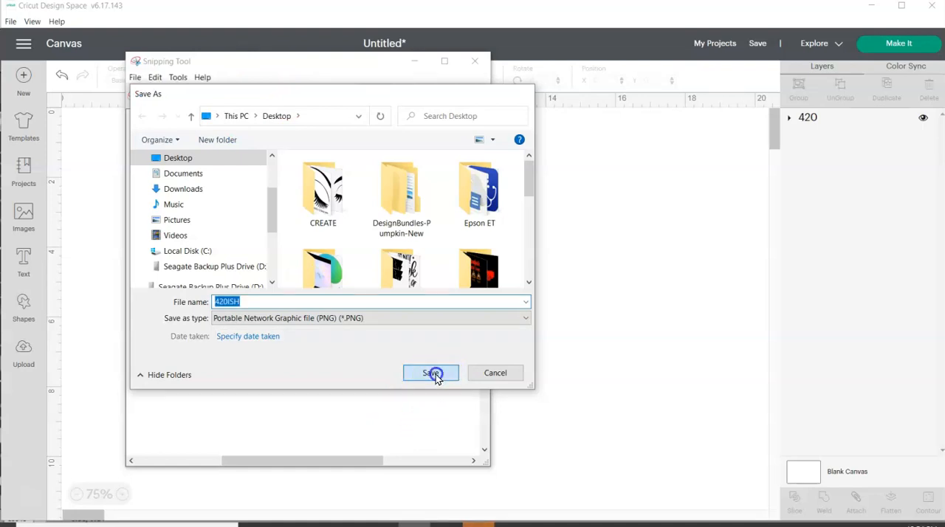
left_click(431, 374)
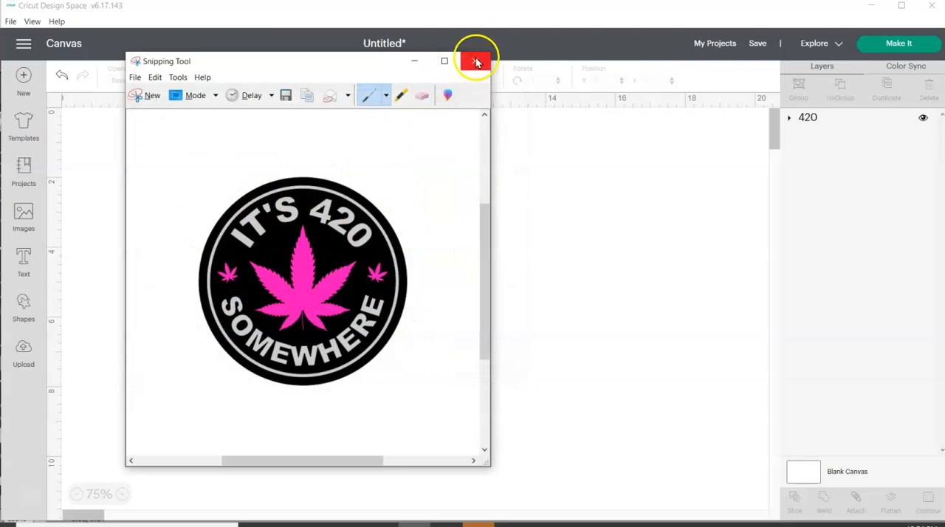
- Import 420SH.PNG from the Desktop onto the IMAGES page as its own layer
left_click(476, 60)
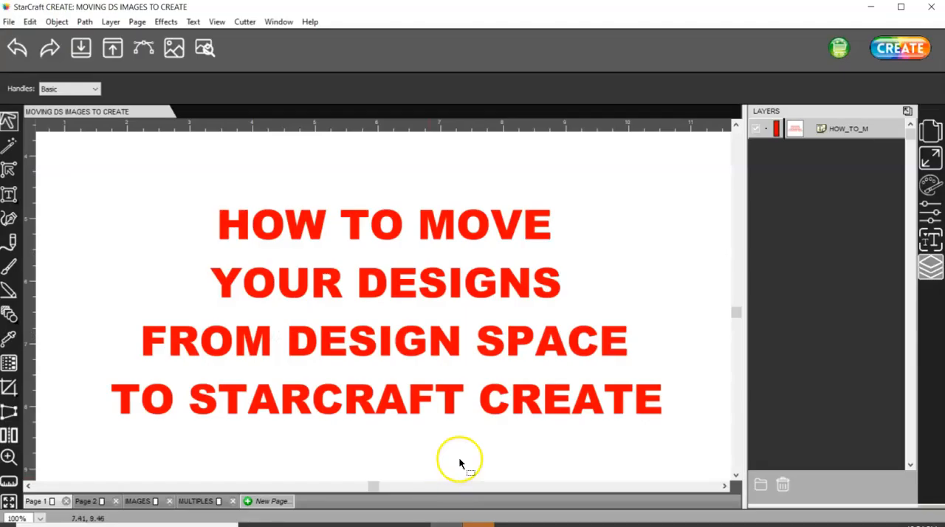
left_click(139, 502)
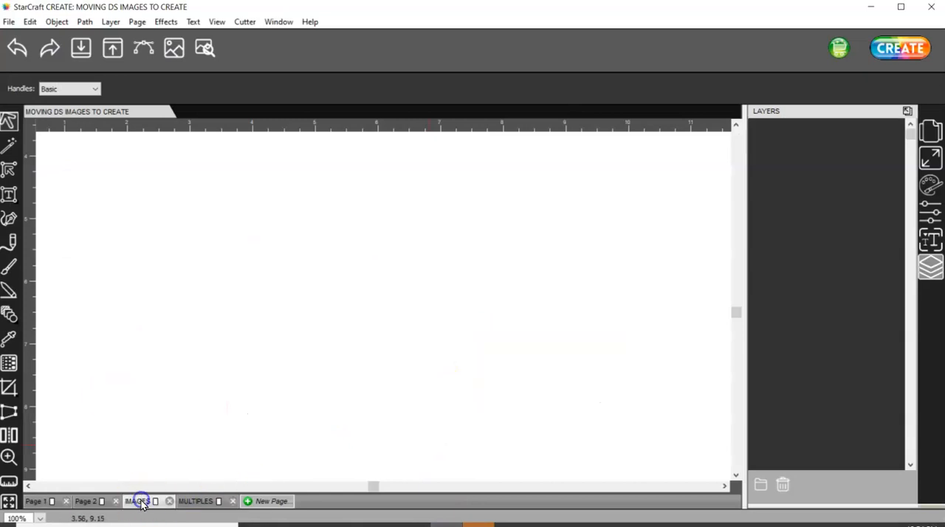
mouse_move(8, 21)
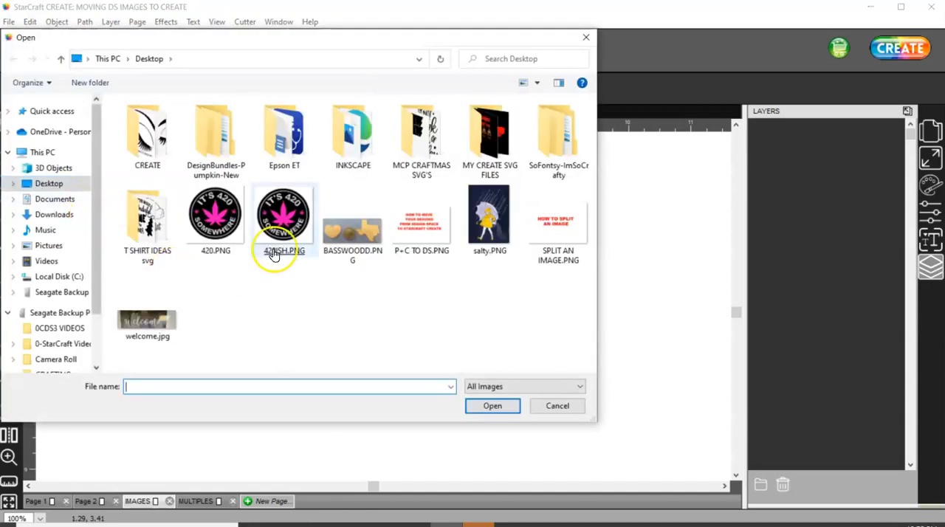
left_click(557, 405)
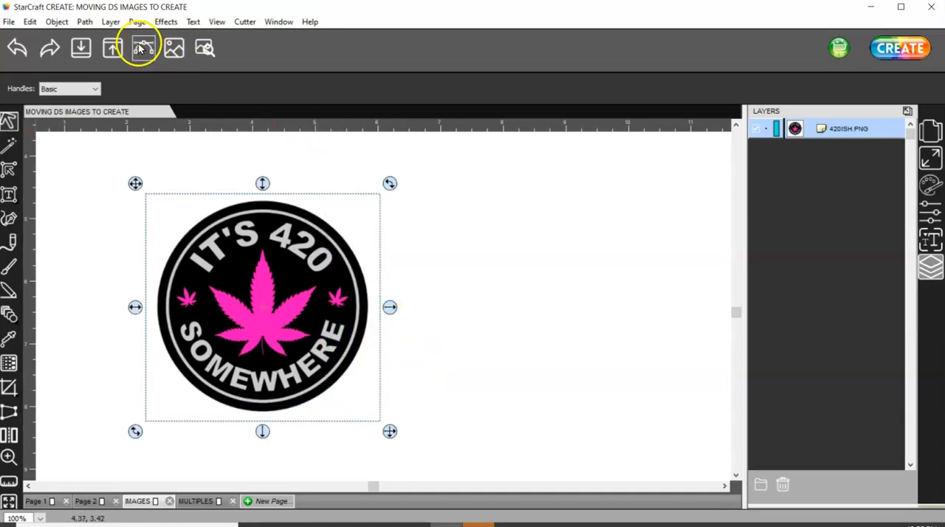
- Adjust the Trace Image contrast slider until it reads 167
left_click(144, 48)
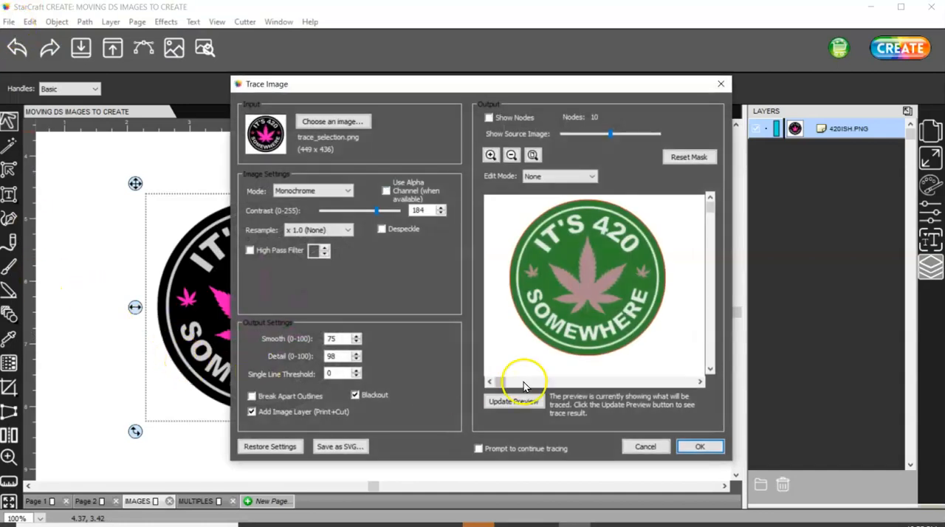
left_click(354, 395)
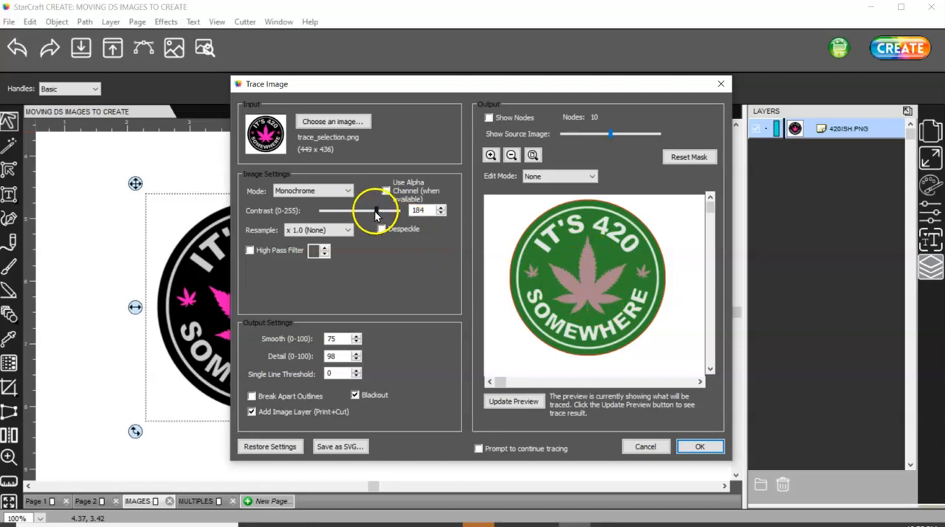
left_click_drag(377, 210, 387, 209)
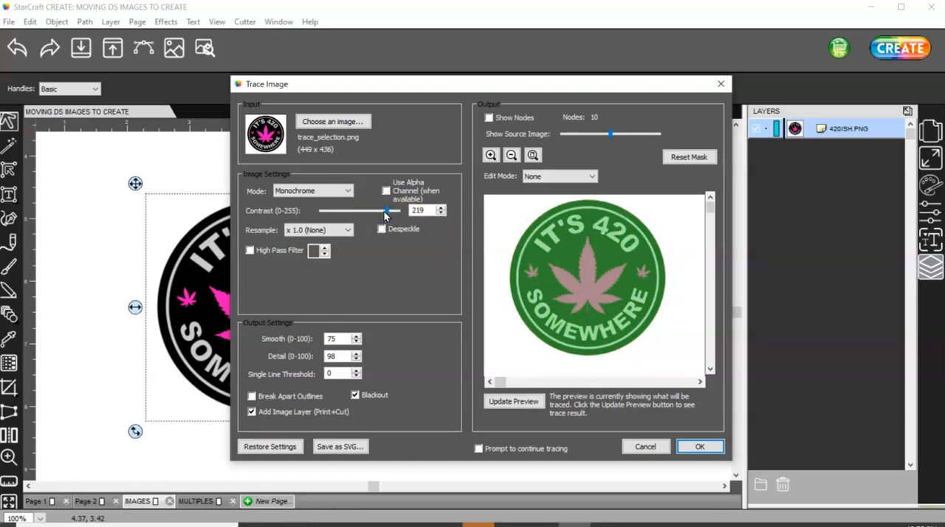
left_click_drag(384, 210, 325, 210)
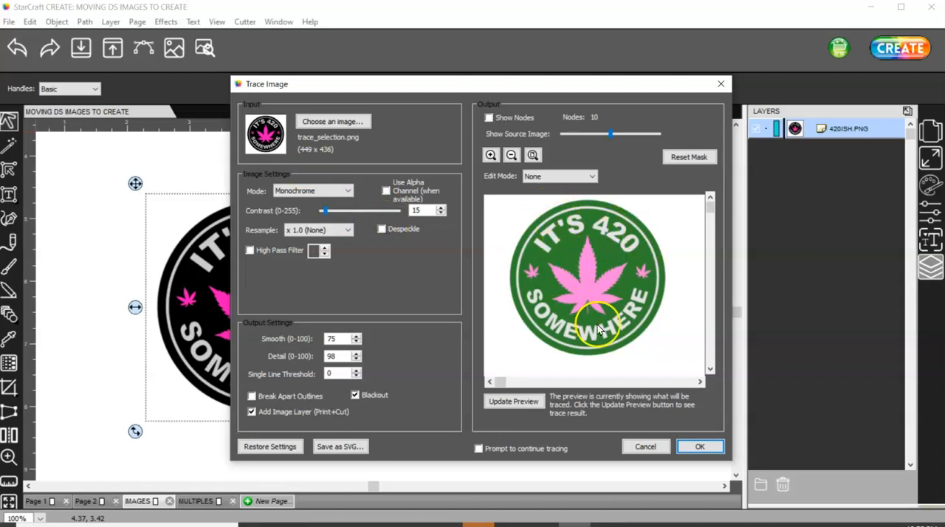
left_click_drag(325, 211, 349, 213)
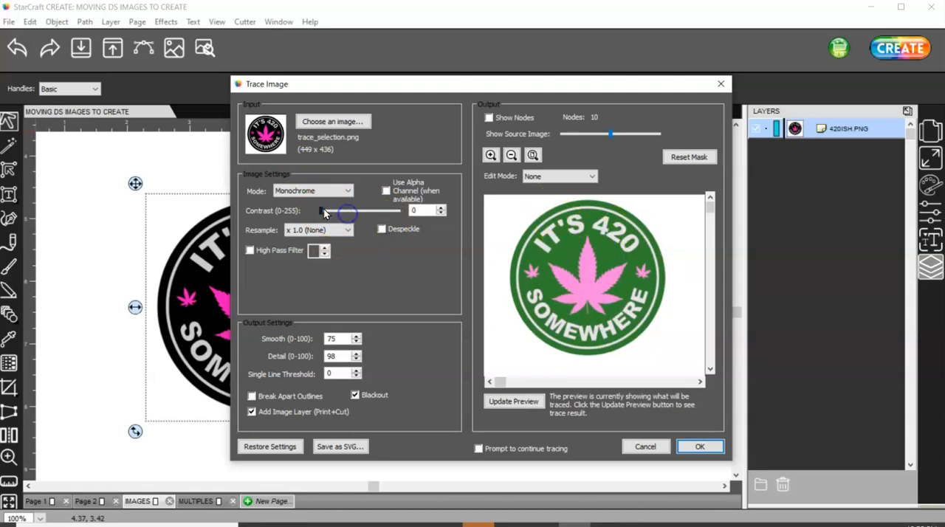
left_click_drag(347, 213, 371, 212)
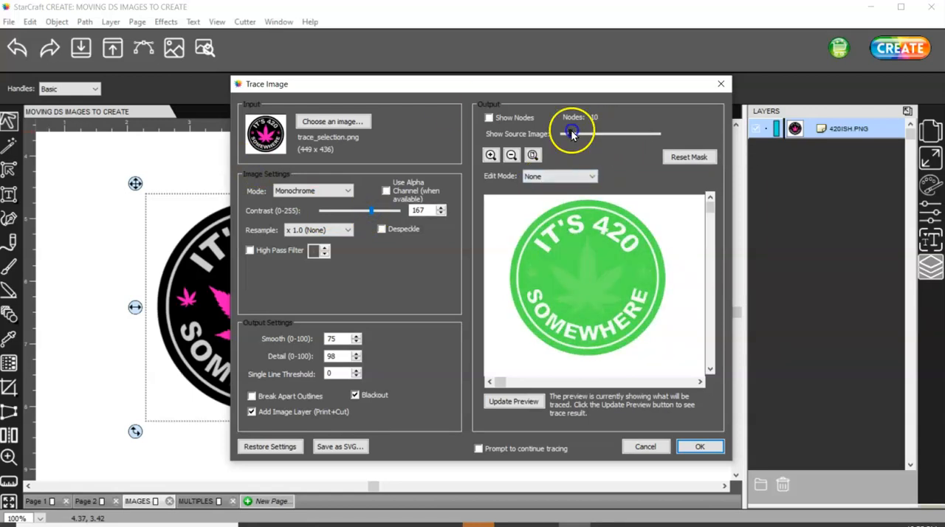
- Refresh the monochrome trace preview and run the trace with these settings
left_click(514, 401)
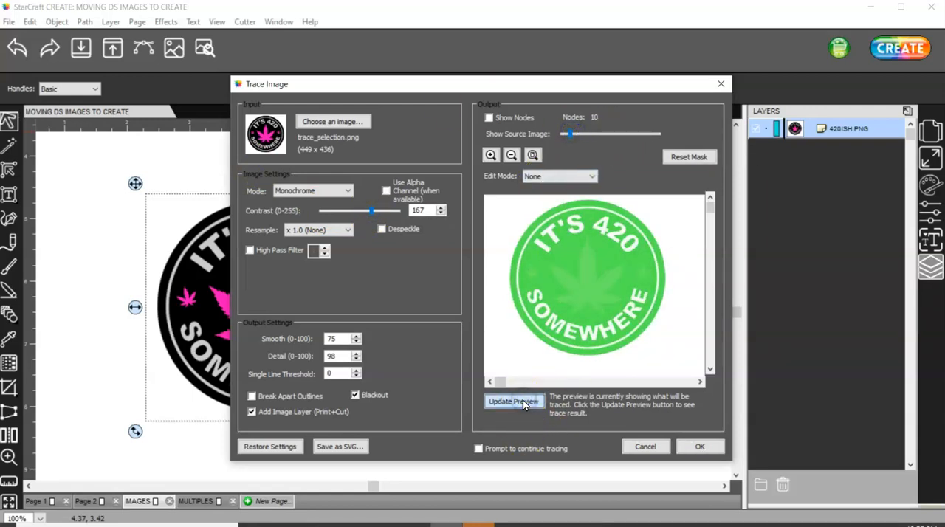
left_click(514, 402)
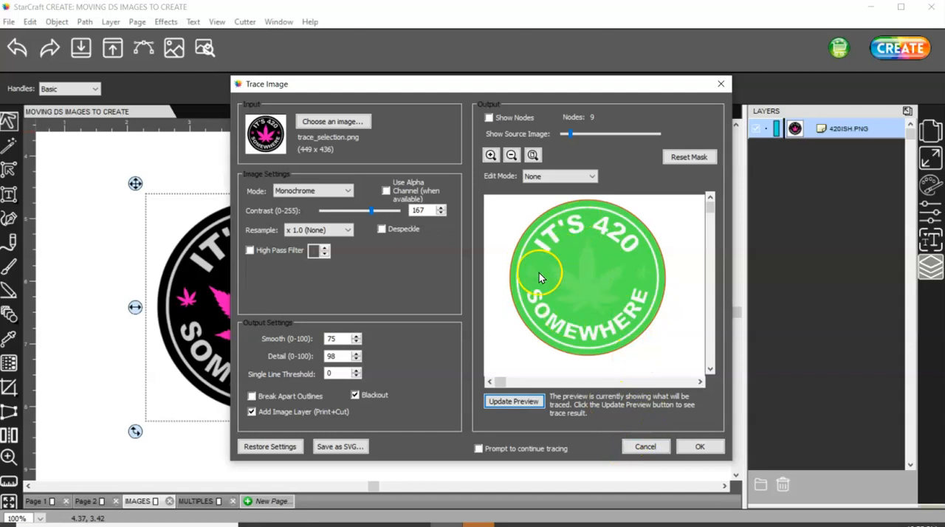
left_click(700, 446)
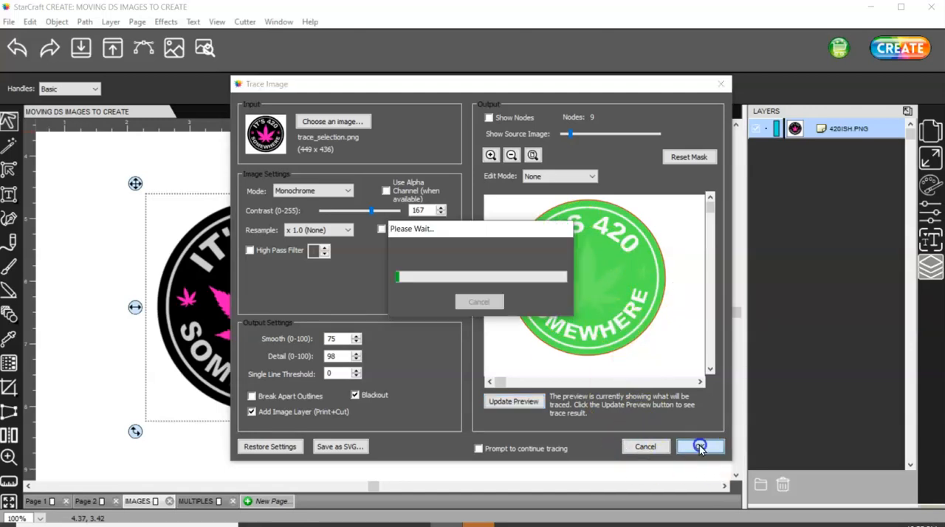
- Toggle Show Printable in Preview Options to inspect the red circular cut line around the badge
left_click(700, 446)
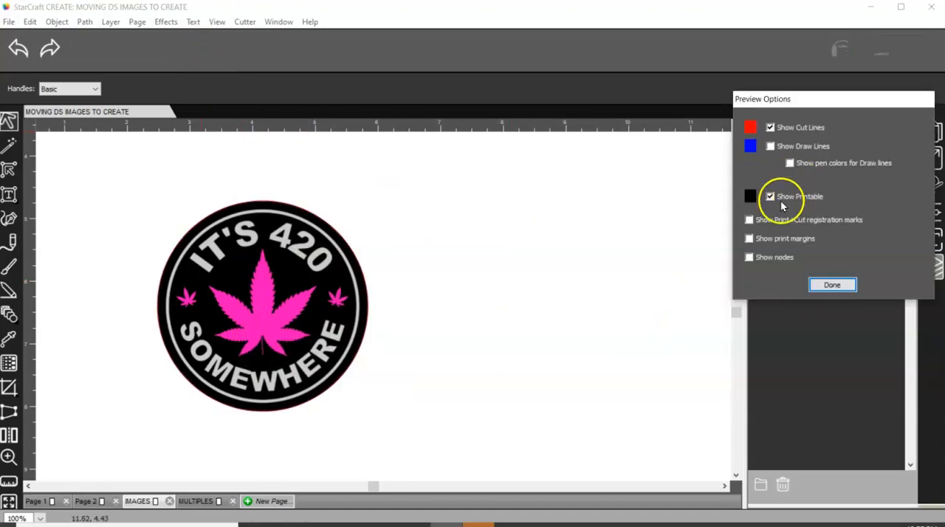
left_click(771, 195)
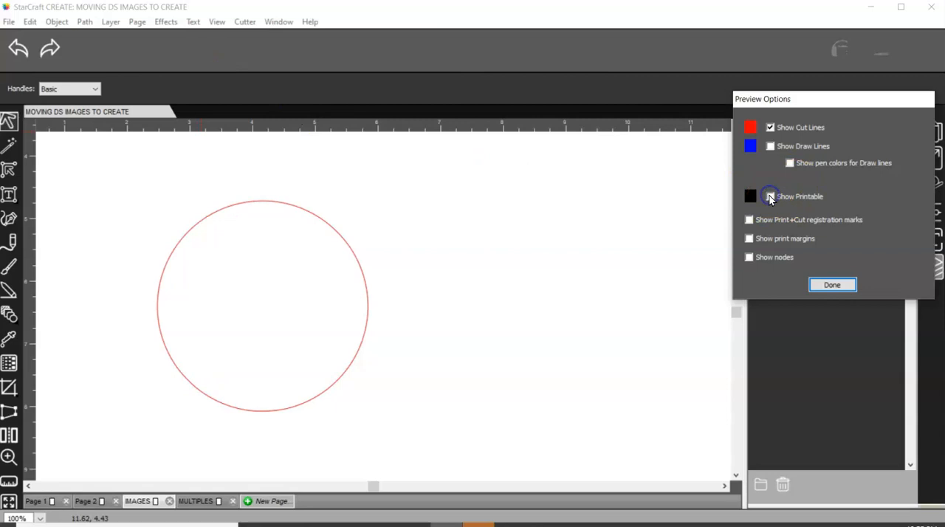
left_click(771, 195)
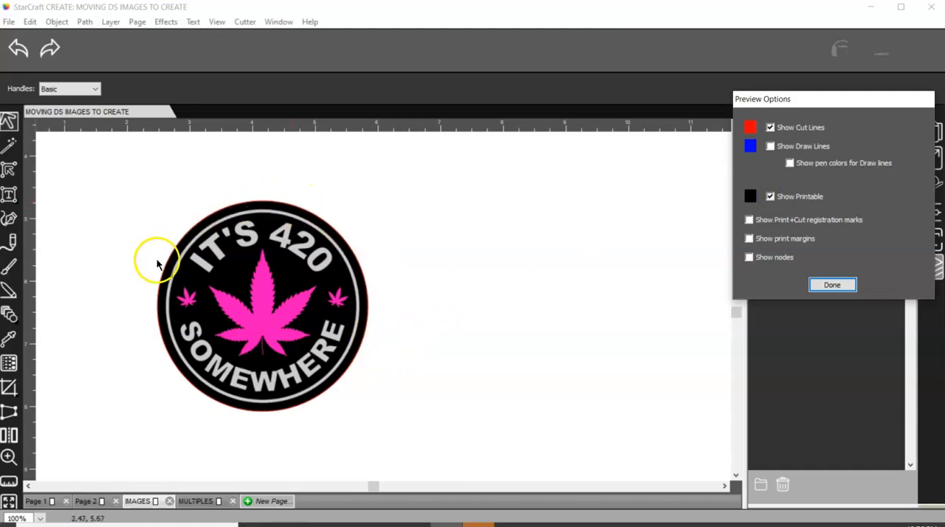
mouse_move(353, 270)
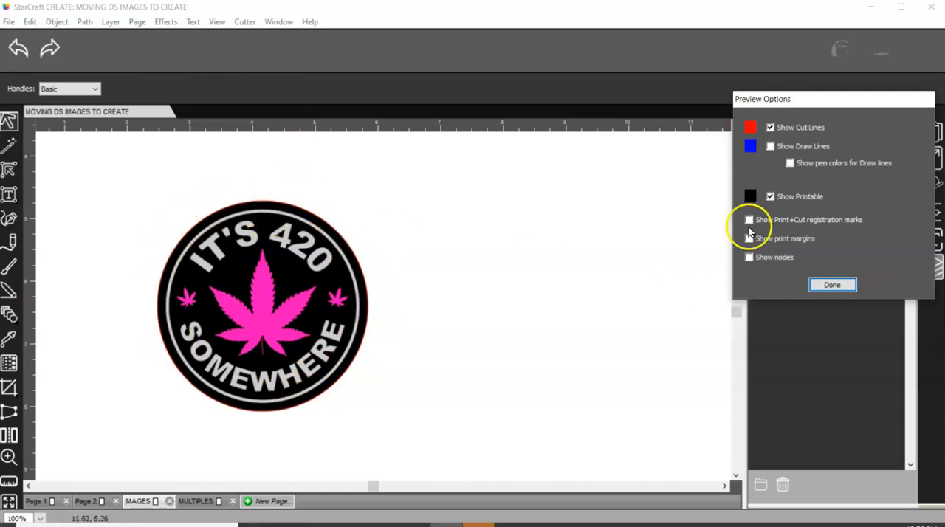
left_click(834, 286)
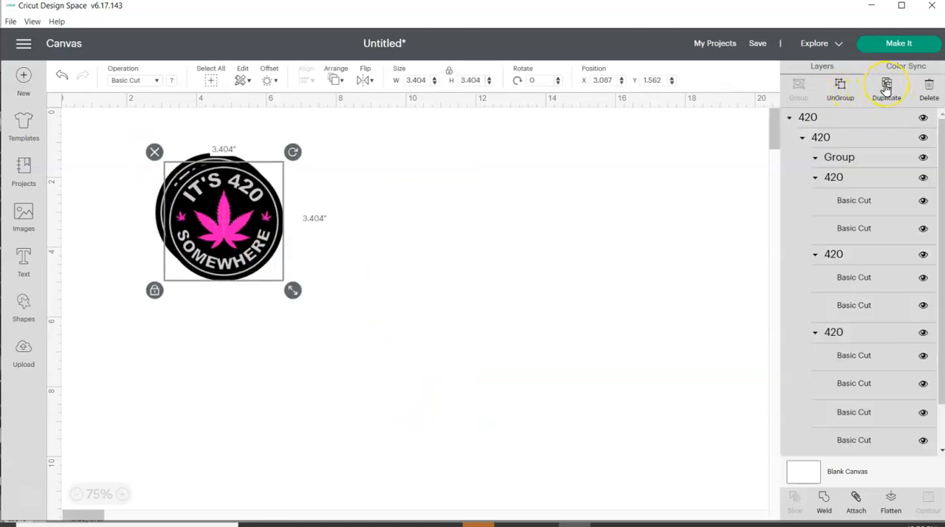
- Duplicate the 420 badge and arrange the copies into a two-by-two grid on the canvas
left_click(886, 84)
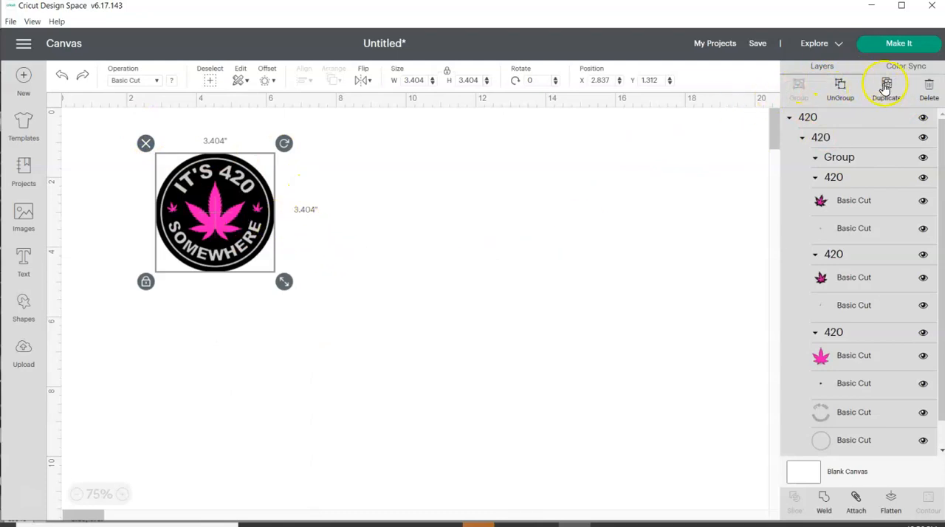
left_click(886, 88)
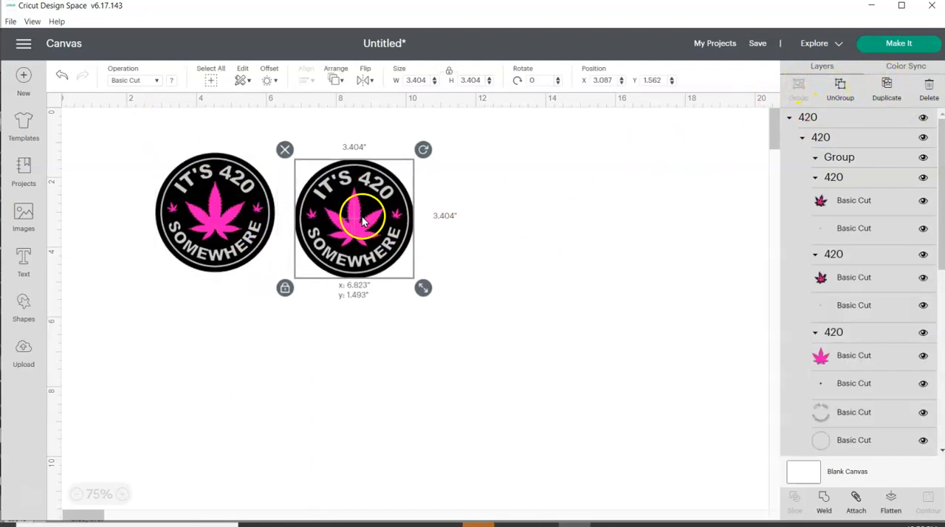
left_click_drag(362, 219, 358, 215)
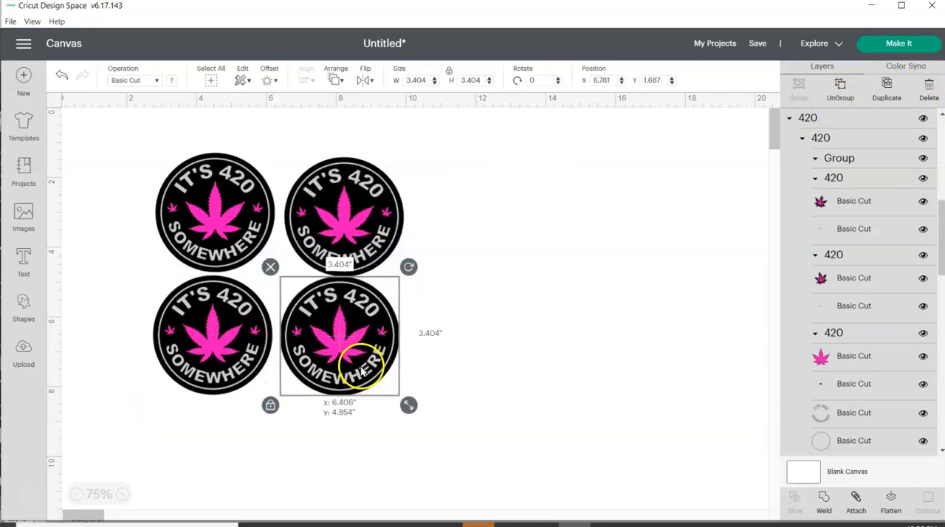
left_click(480, 410)
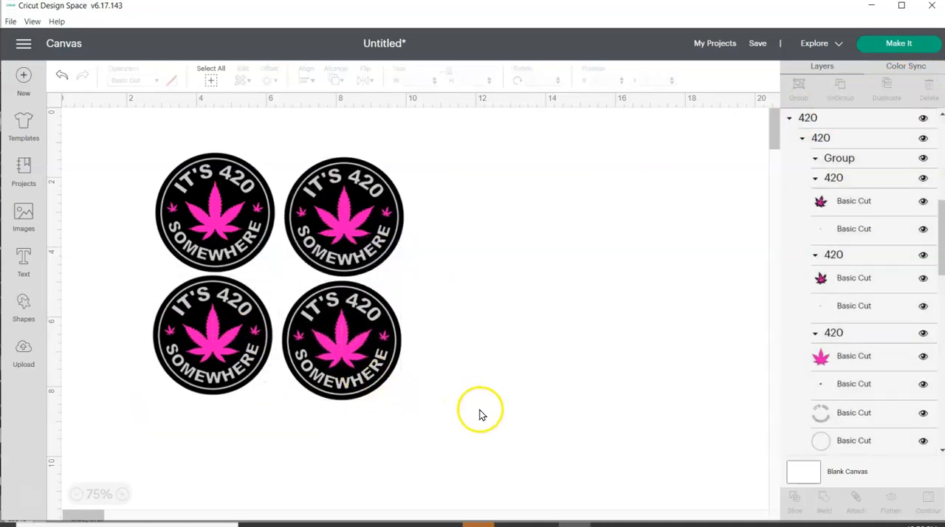
mouse_move(508, 424)
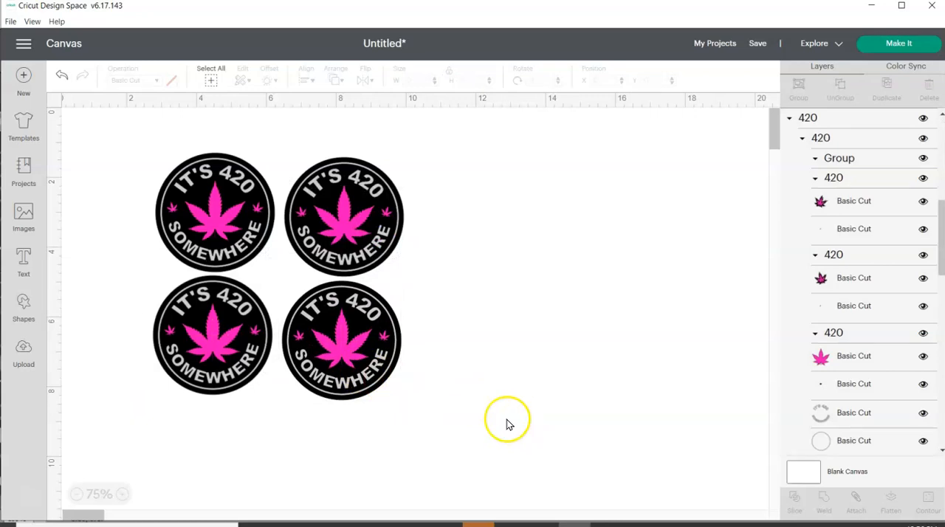
mouse_move(683, 81)
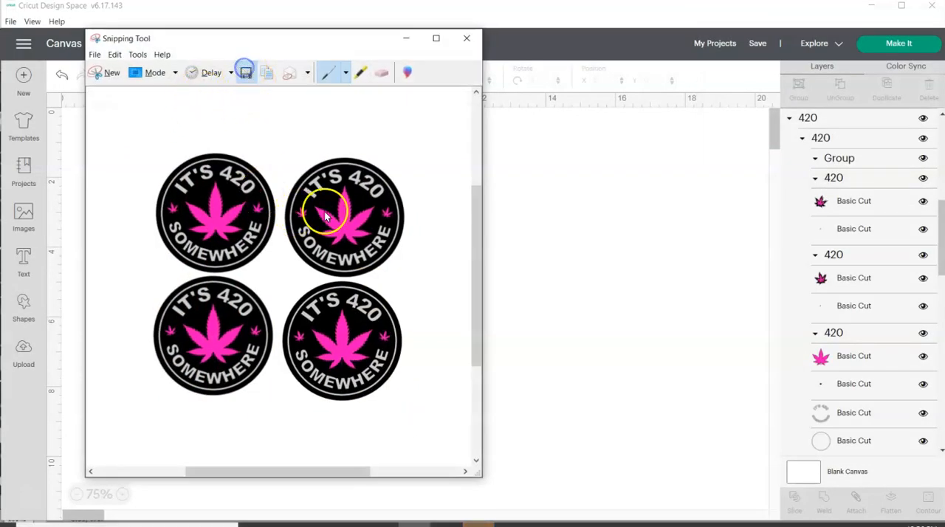
- Save the four-badge capture to the Desktop as a PNG named 424 and close Snipping Tool
left_click(246, 73)
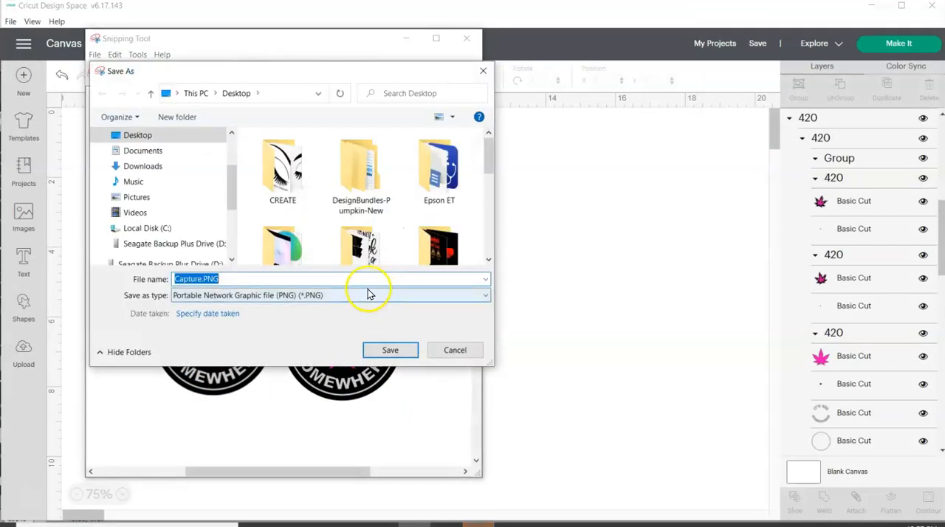
type("424")
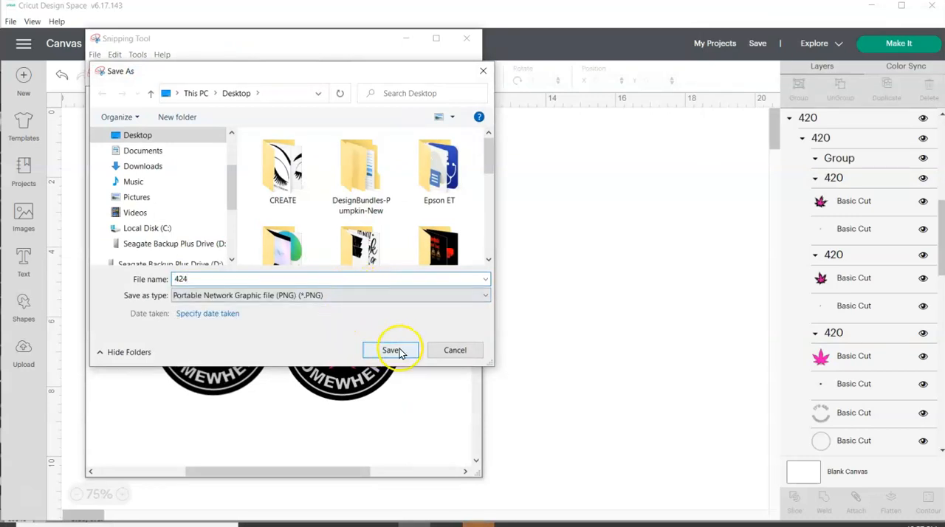
left_click(393, 350)
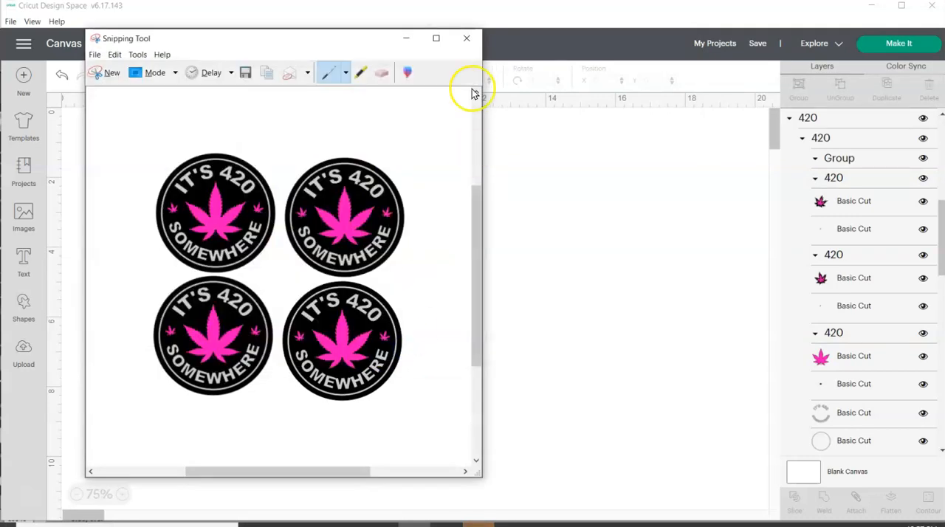
left_click(467, 38)
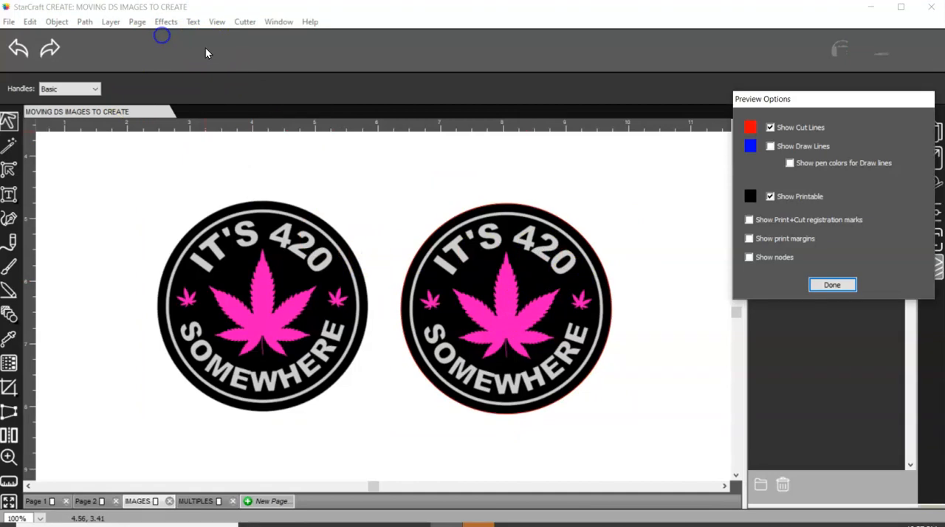
- Hide the printable image to confirm a single circular cut, finish previewing and clear to an empty page
left_click(771, 195)
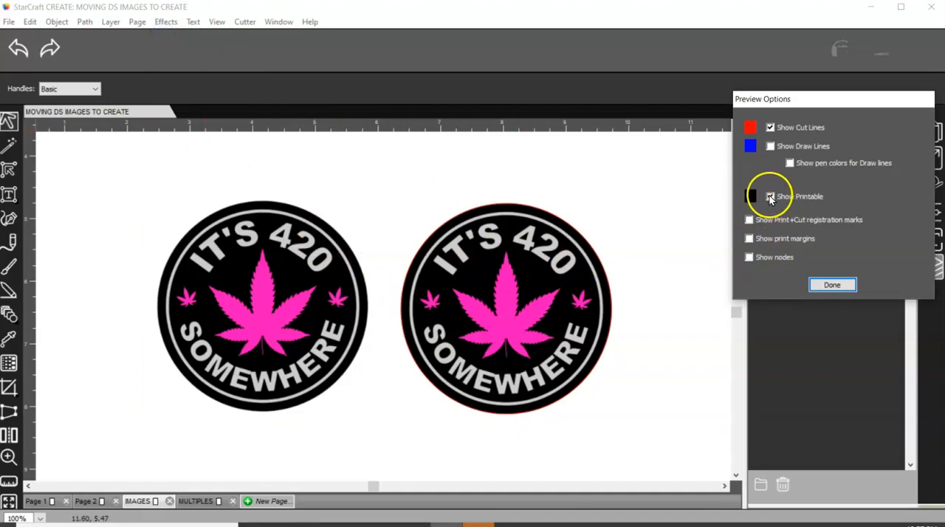
left_click(833, 285)
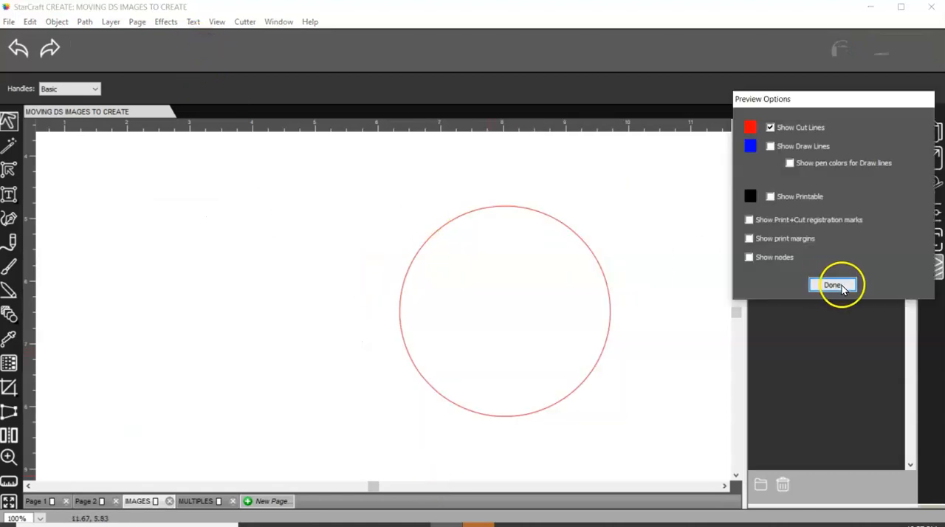
left_click(833, 287)
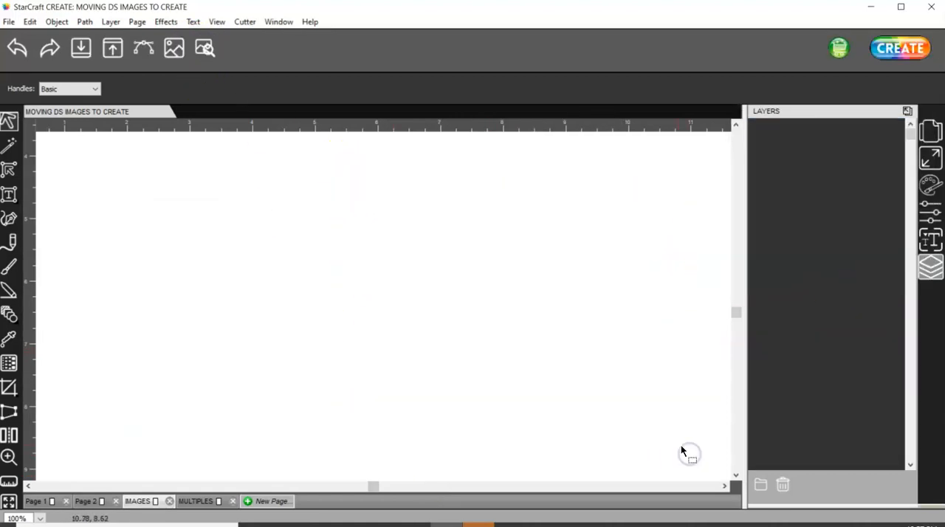
left_click(9, 20)
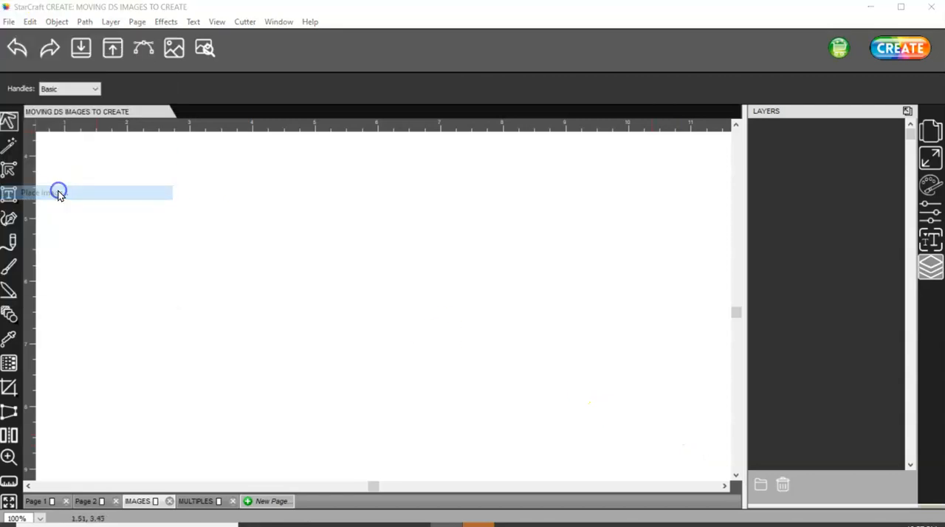
- Import the 424 four-badge PNG from the Desktop as a new layer
left_click(57, 192)
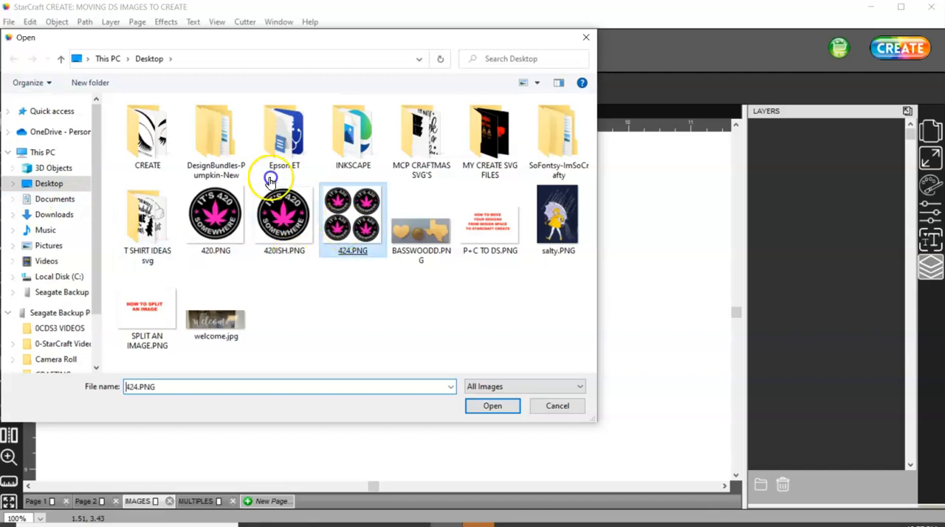
left_click(492, 405)
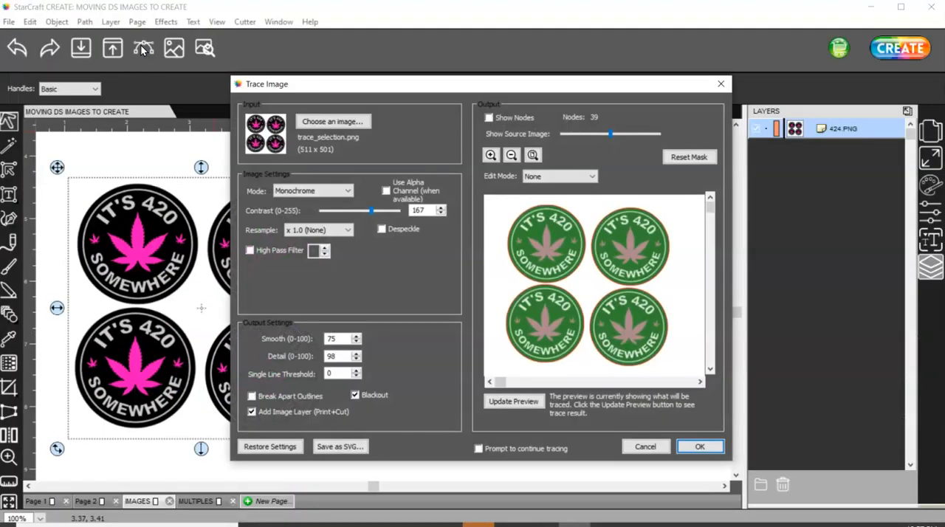
mouse_move(591, 325)
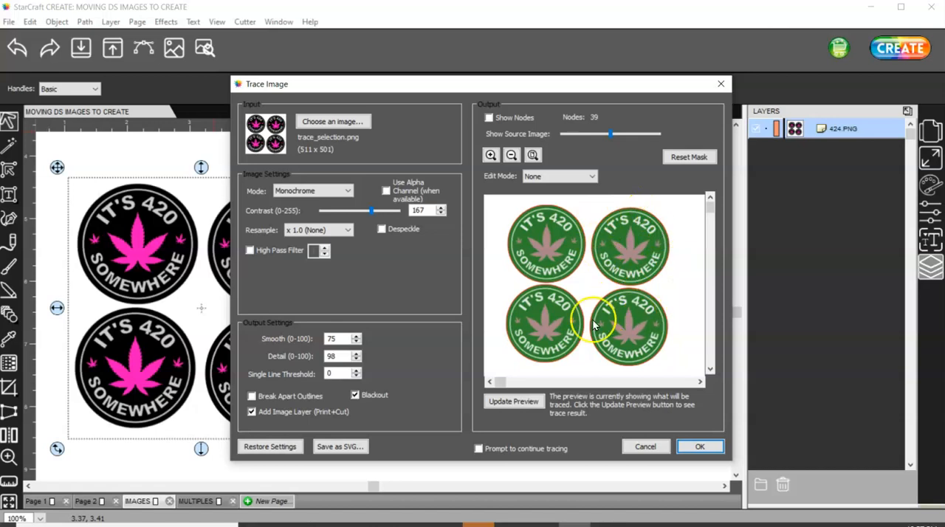
- Enable Break Apart Outlines and Add Image Layer (Print+Cut) for the four-badge trace
left_click(490, 155)
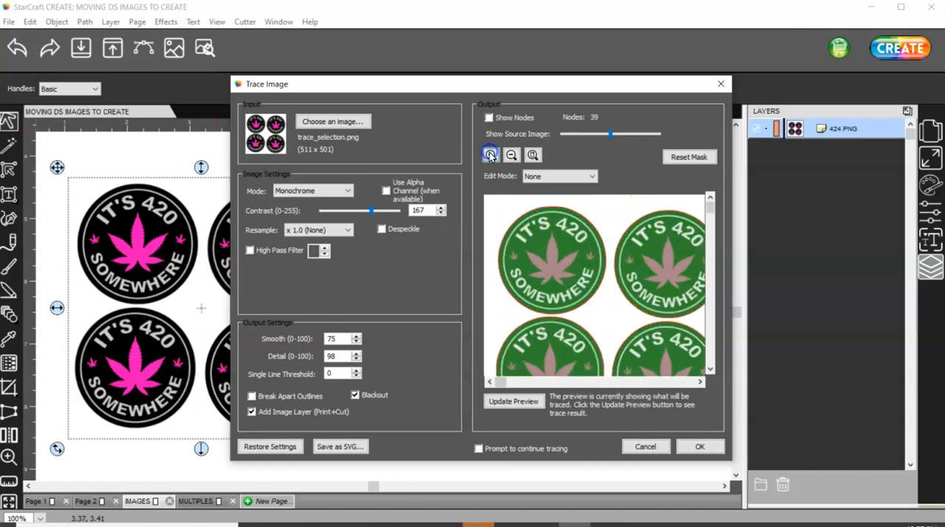
left_click(533, 156)
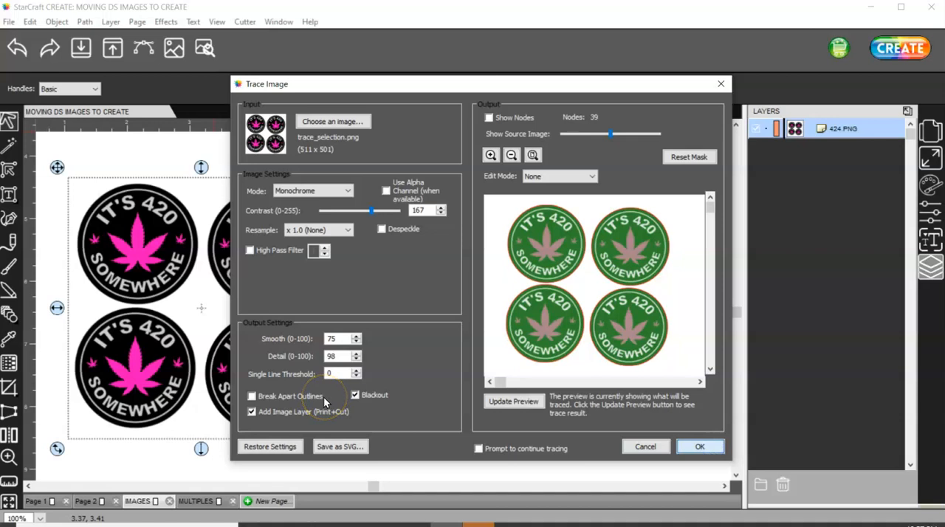
left_click(700, 446)
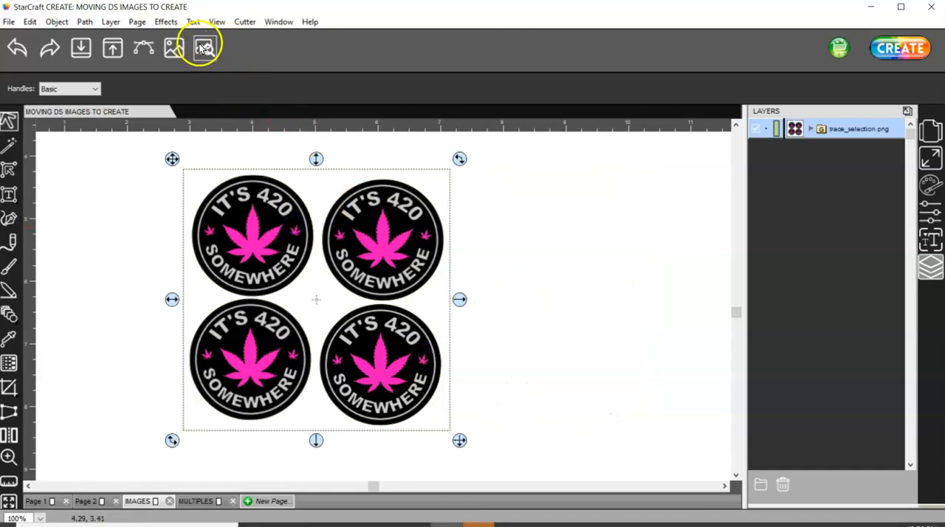
- Preview the traced badges showing four separate circular cut lines
left_click(204, 47)
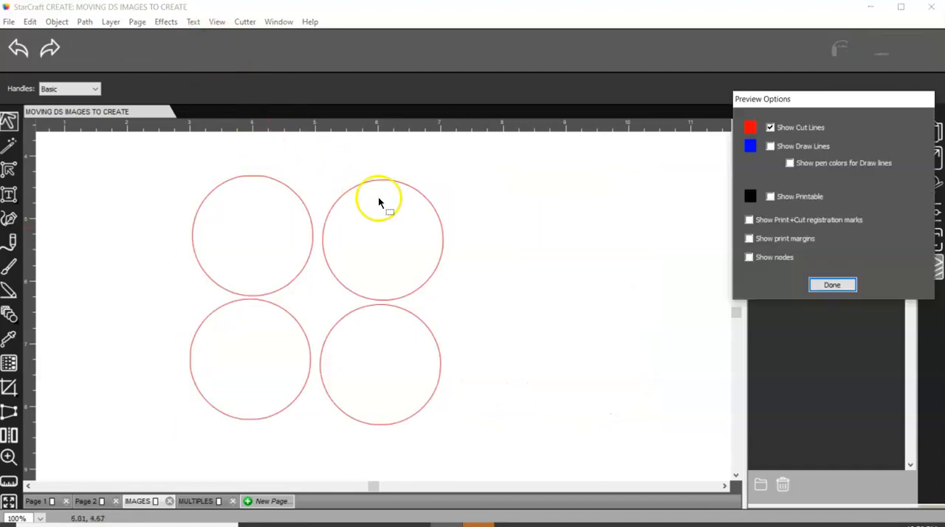
mouse_move(414, 290)
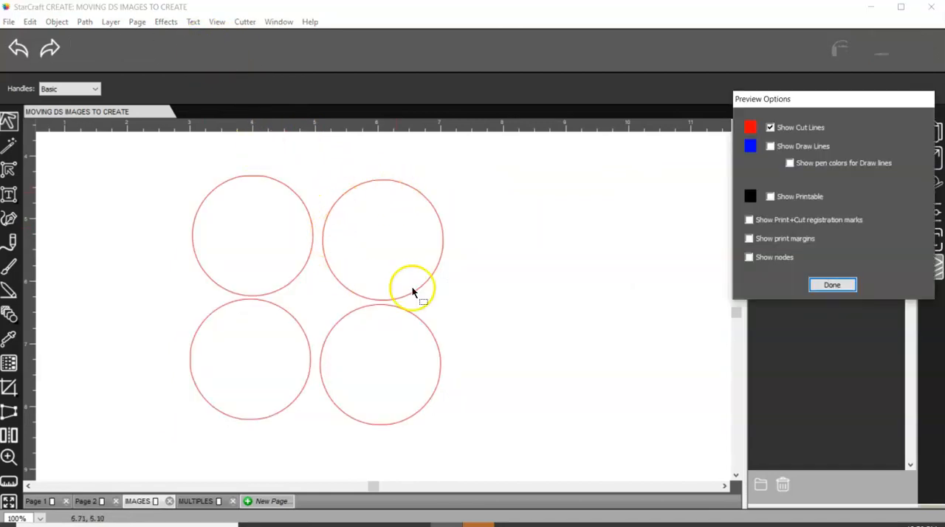
left_click(771, 195)
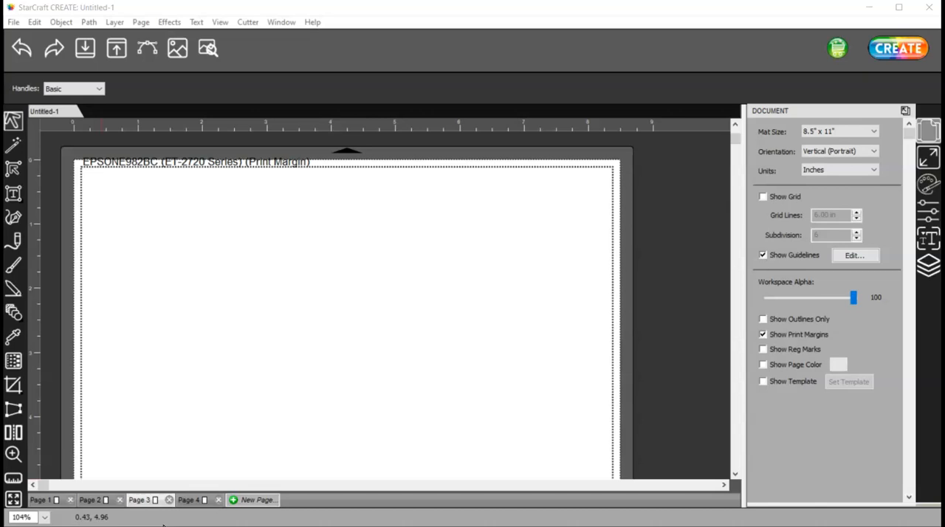
mouse_move(166, 522)
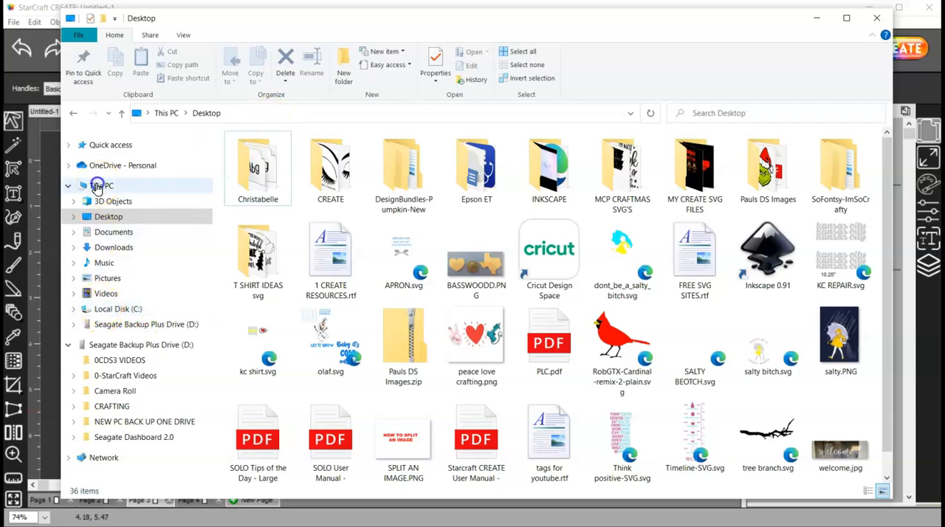
- Browse to cricut-design-space\LocalData\<account>\Canvas in the user's home folder
left_click(102, 185)
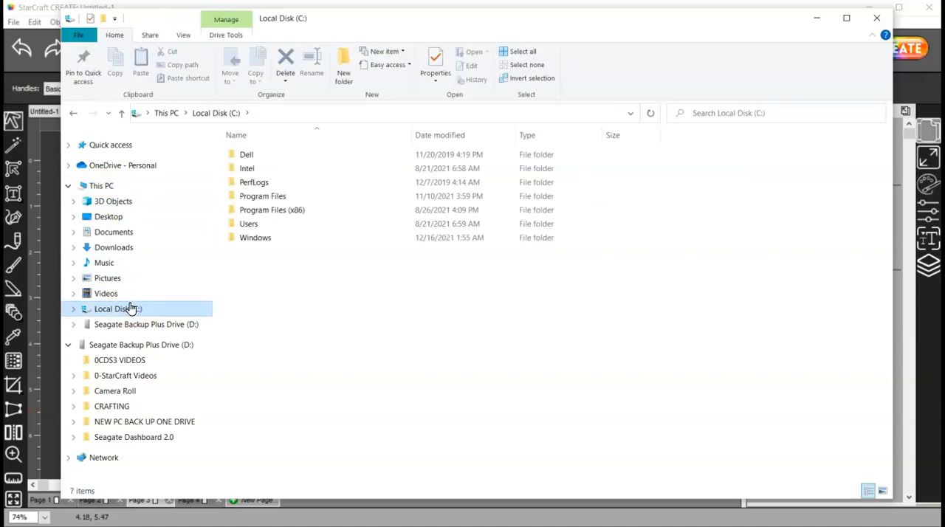
double_click(248, 224)
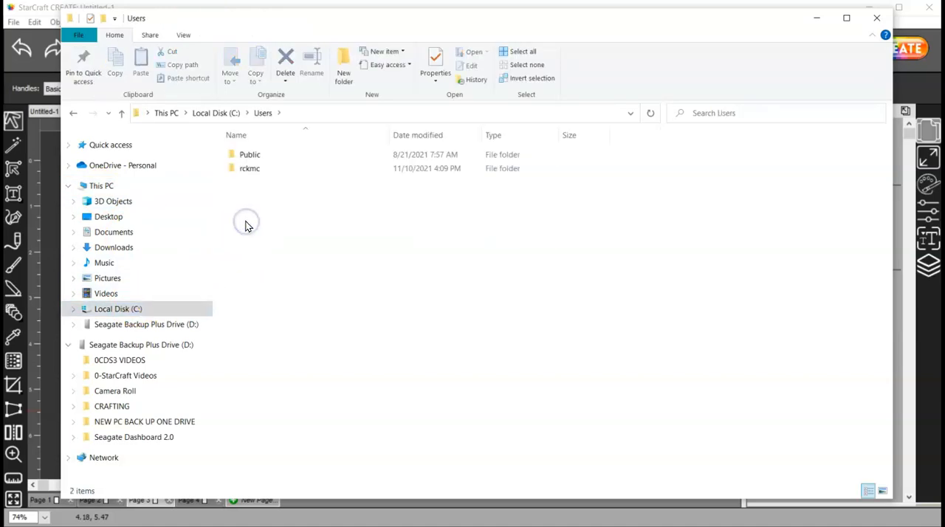
double_click(250, 169)
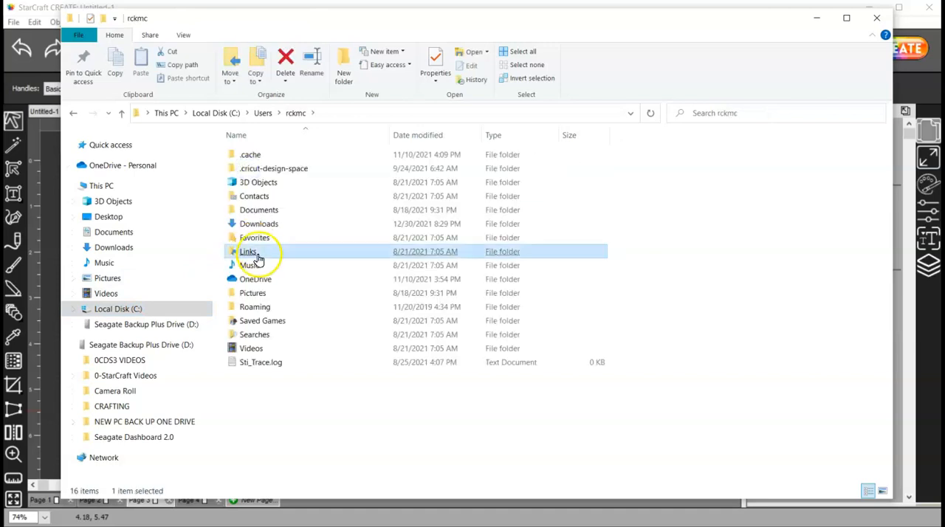
double_click(273, 168)
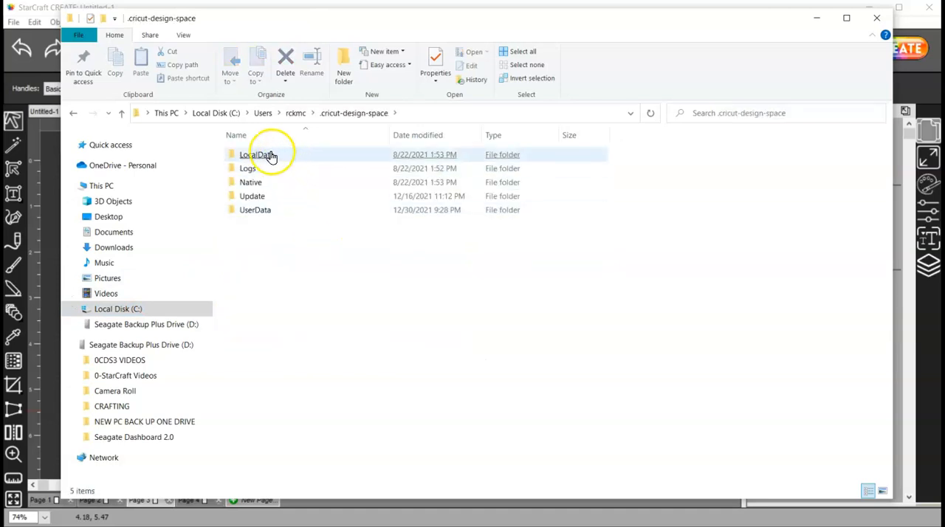
double_click(257, 154)
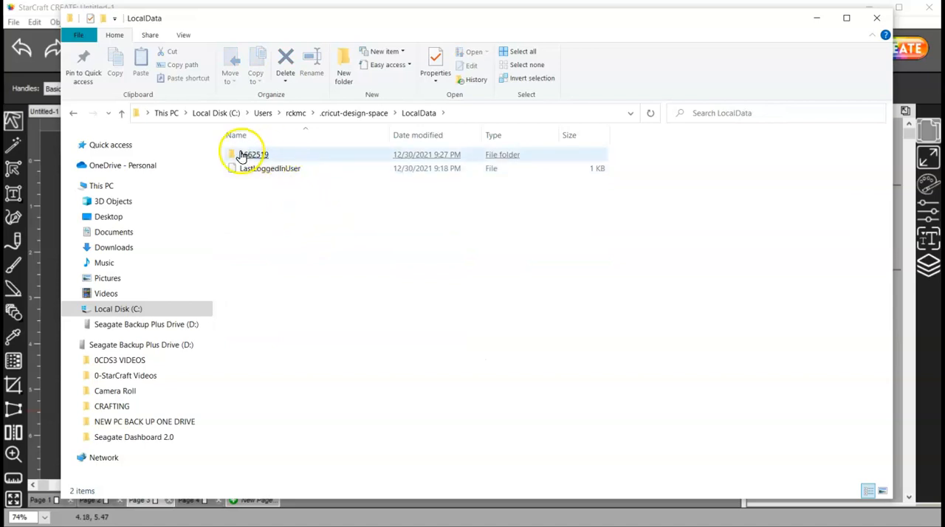
double_click(254, 154)
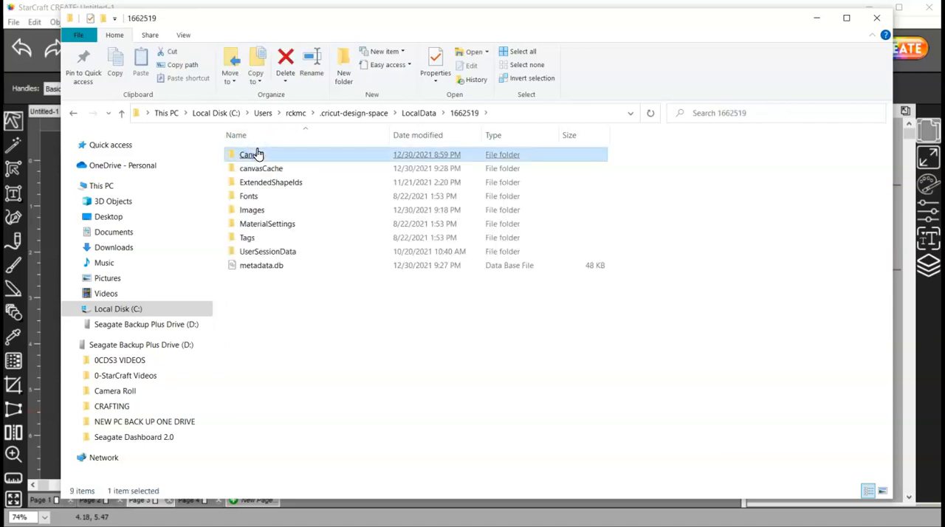
double_click(251, 154)
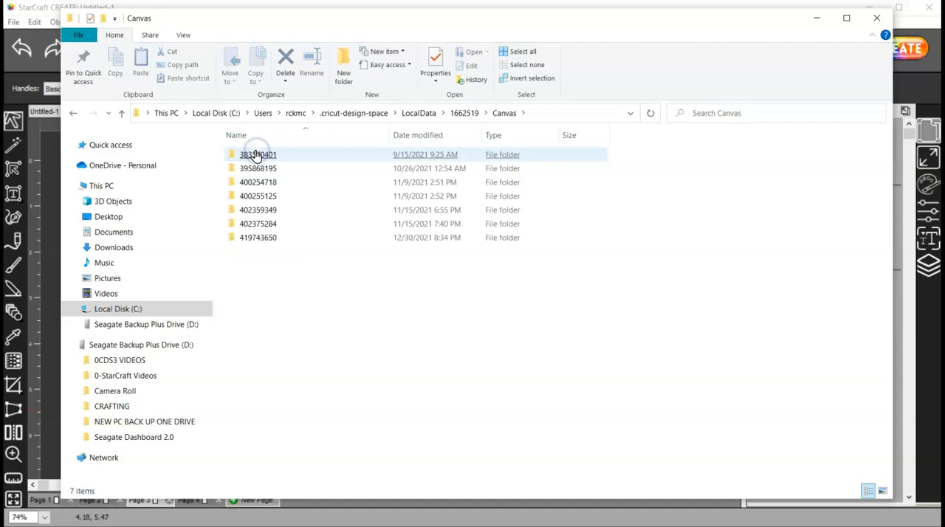
left_click(257, 154)
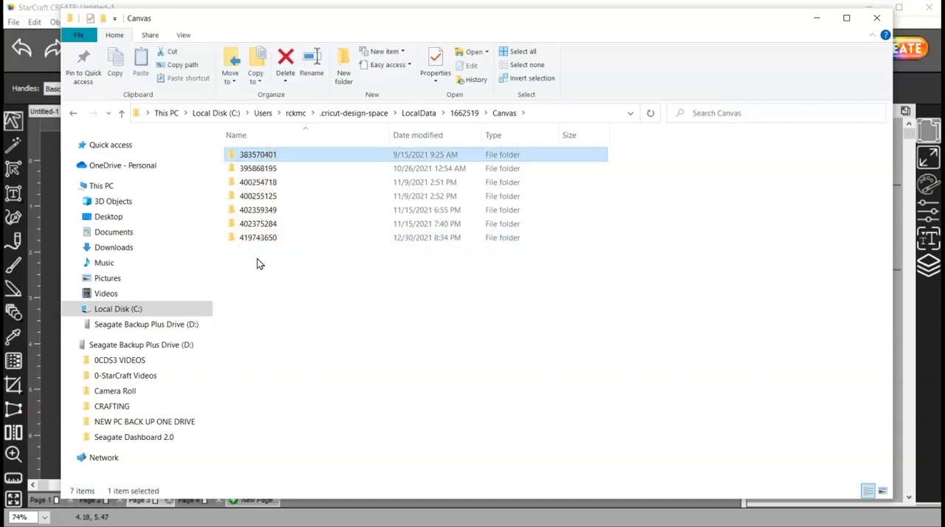
mouse_move(259, 260)
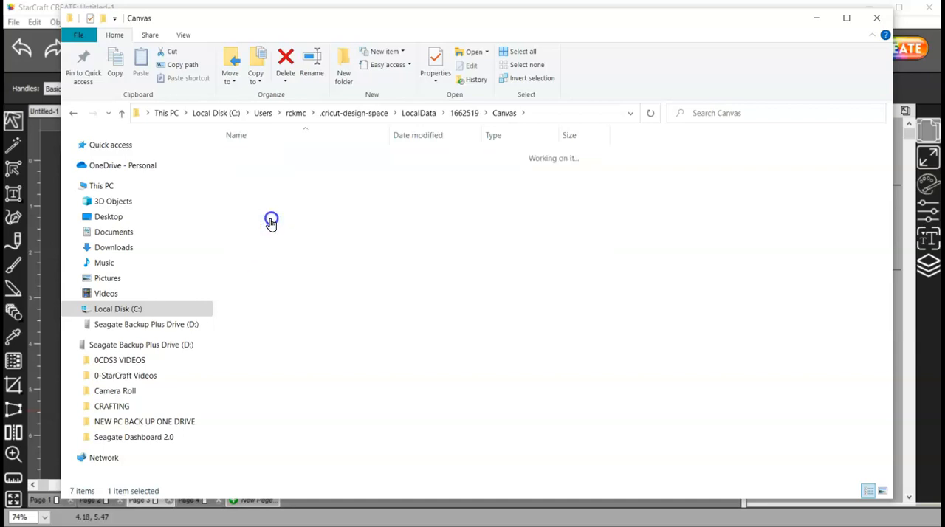
- Enter a saved project folder and view its Preview.png of the peace-heart-glue-gun design
double_click(272, 222)
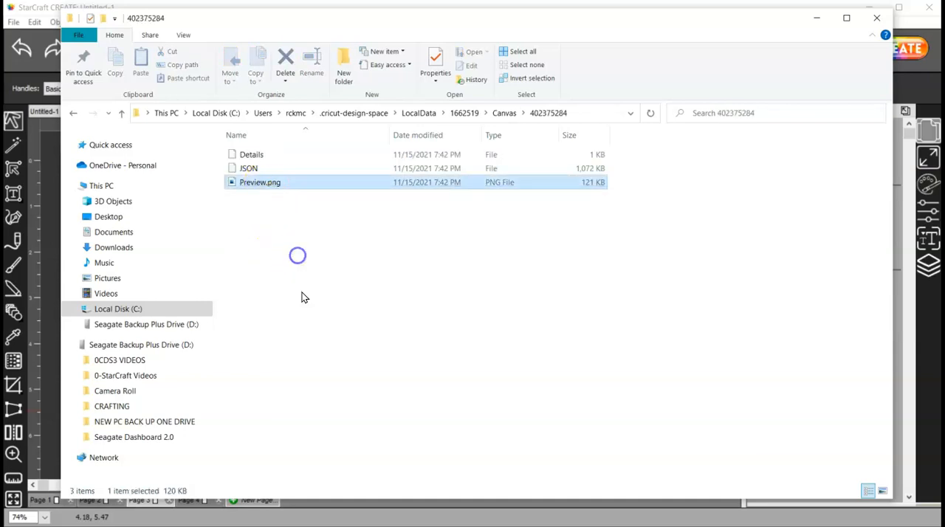
double_click(260, 183)
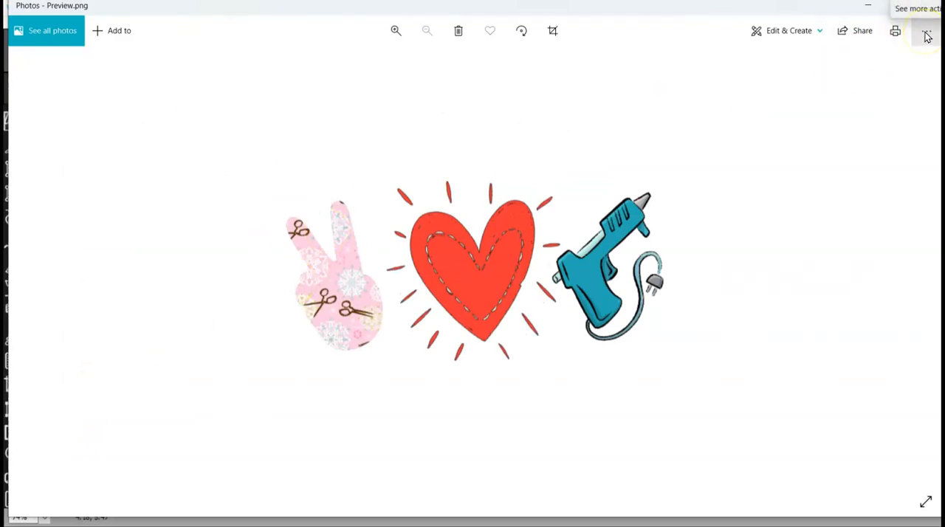
- Save the preview to the Desktop as peace love crafting.png, replacing the existing file
left_click(928, 30)
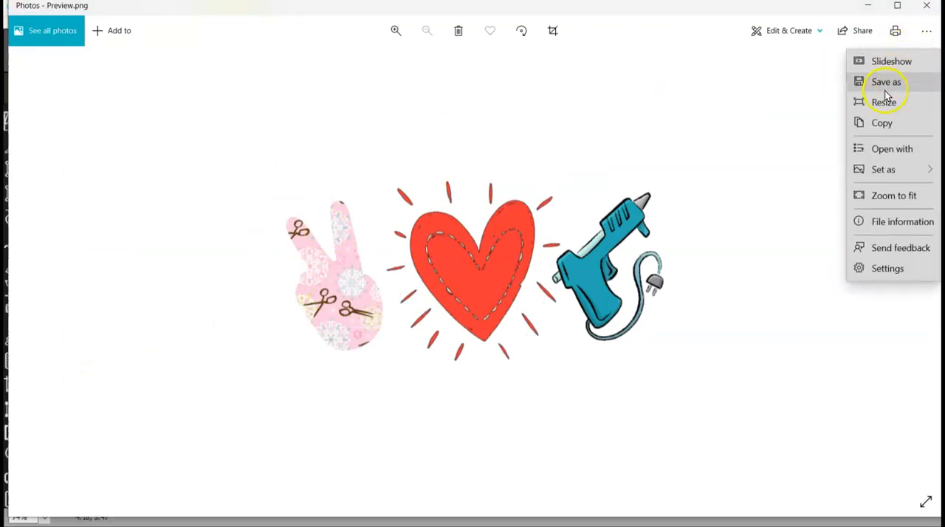
left_click(887, 83)
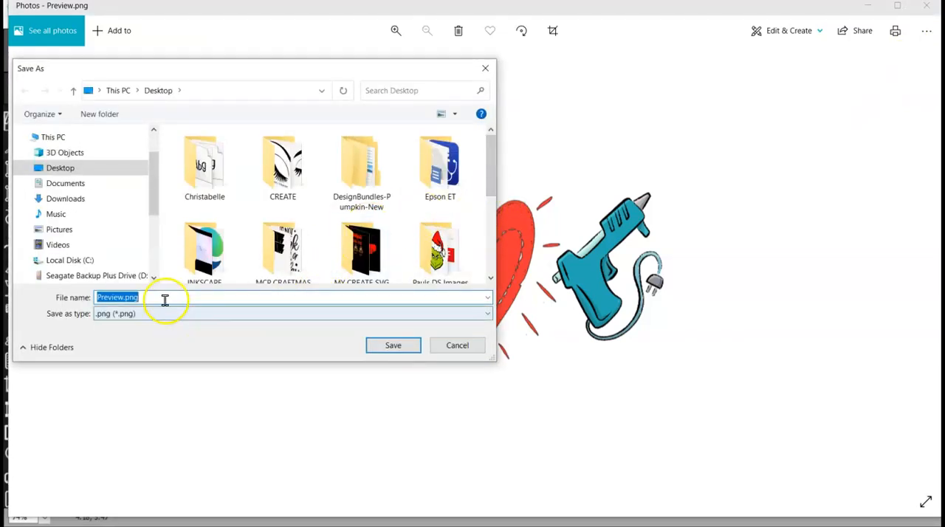
mouse_move(178, 310)
type("P")
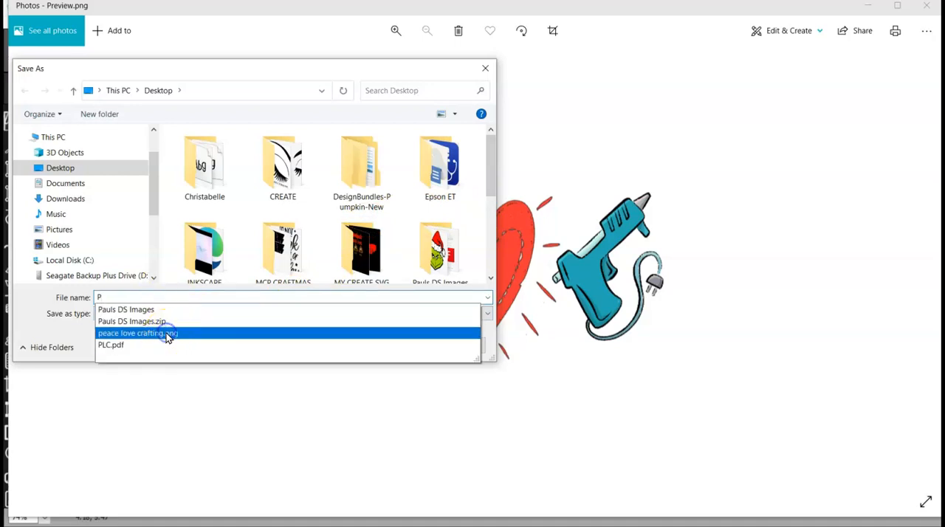
left_click(137, 334)
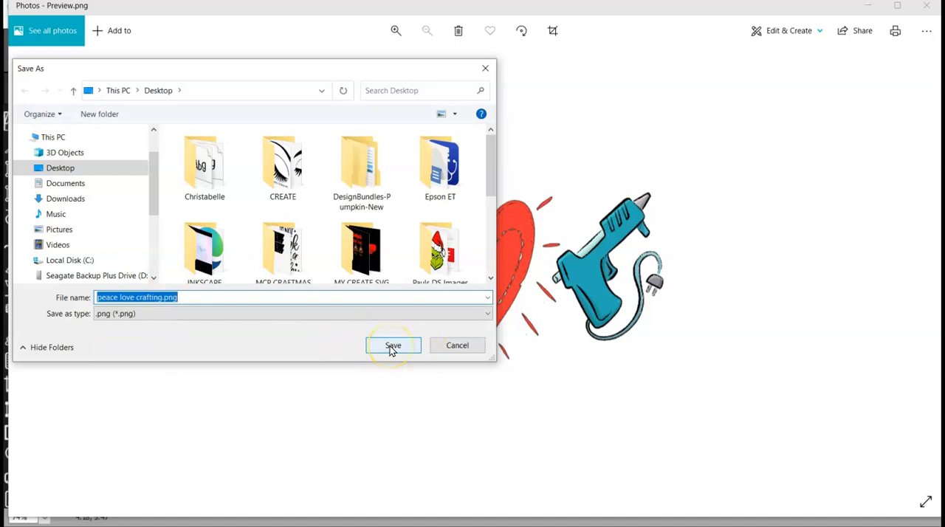
left_click(393, 345)
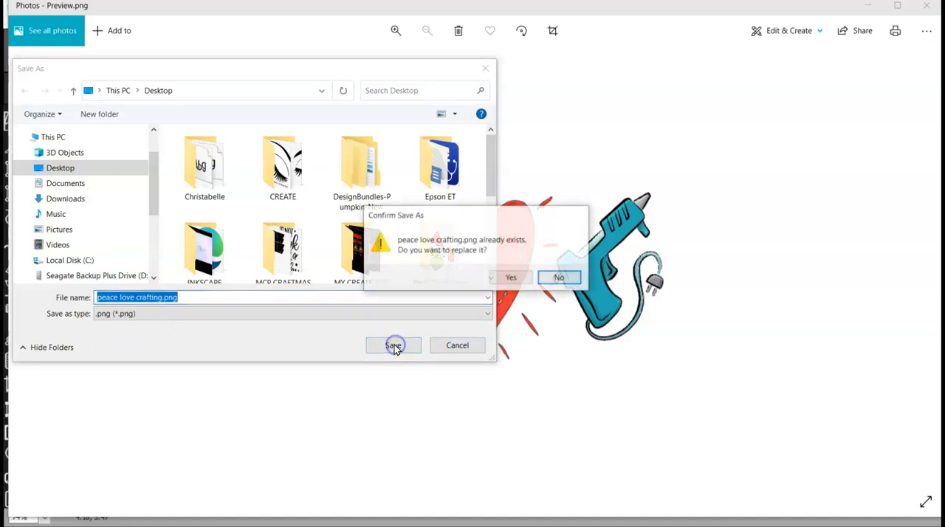
left_click(511, 277)
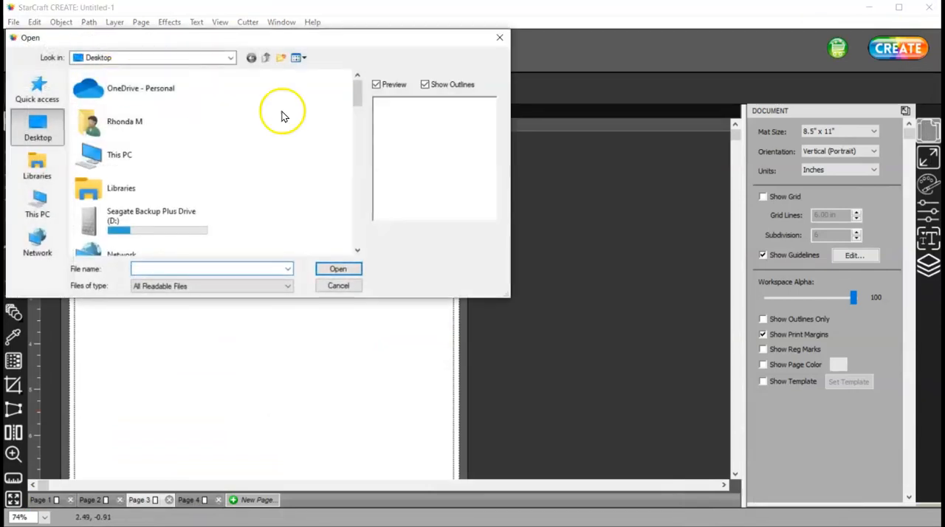
- Import peace love crafting.png onto the page and set its width to 3 inches with proportions kept
scroll("down", 3)
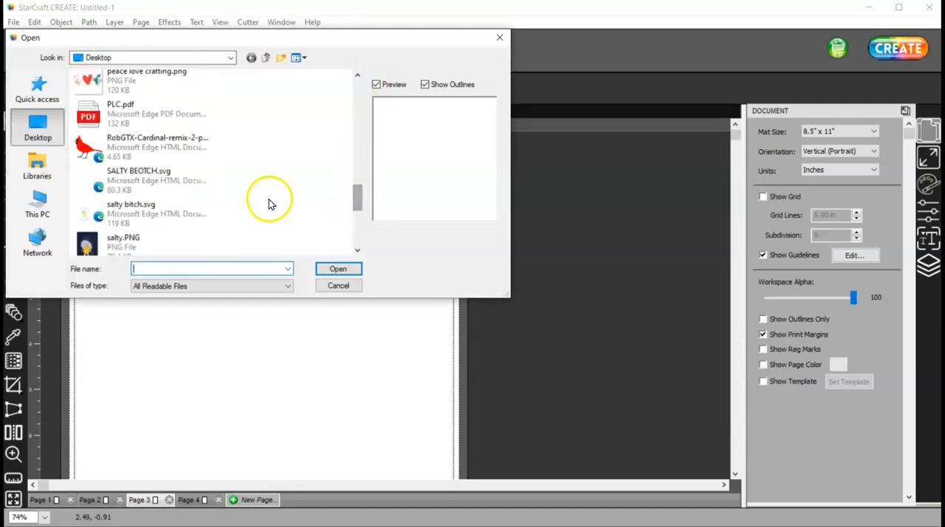
left_click(146, 80)
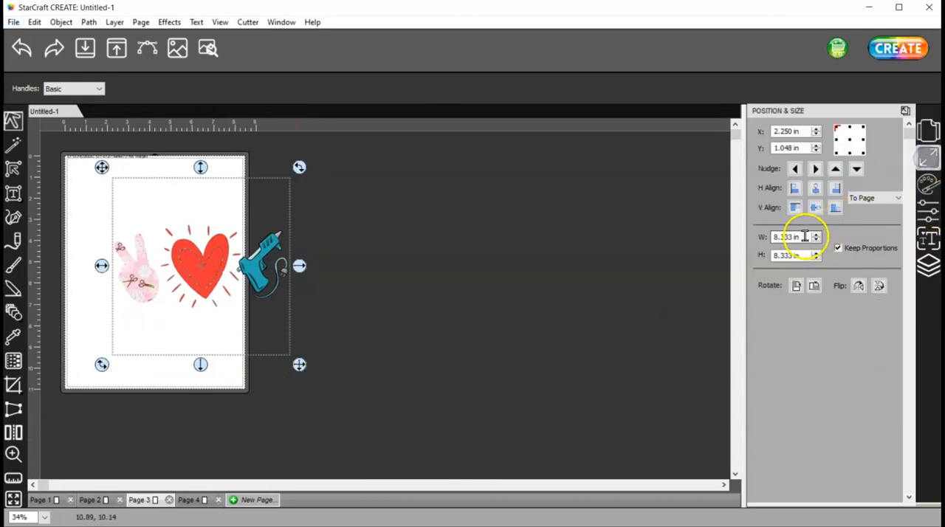
type("3.")
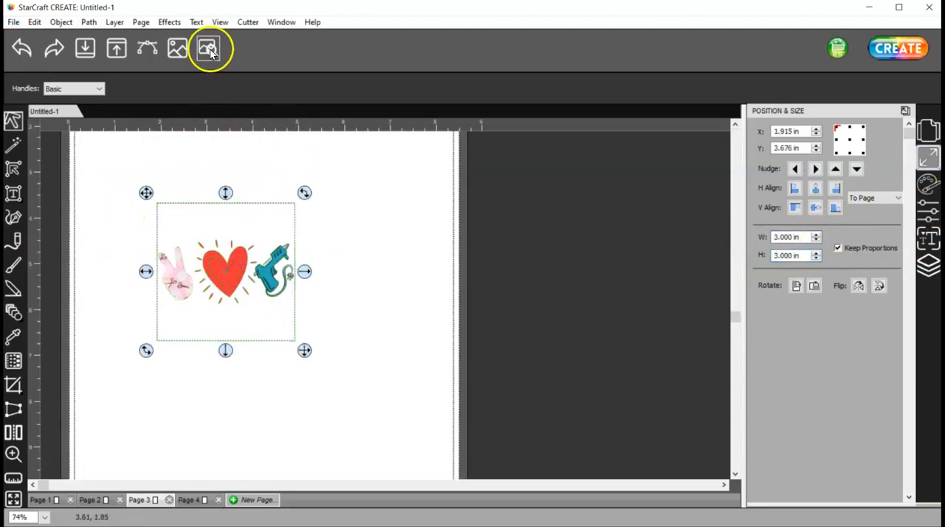
- Review the cut outlines around the peace sign, heart and glue gun, then move the image beside the page
left_click(210, 48)
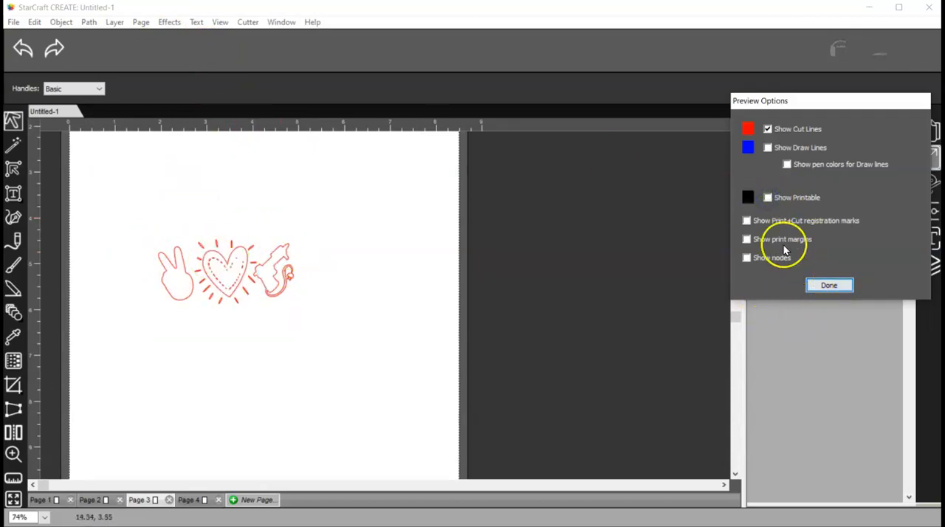
left_click(829, 285)
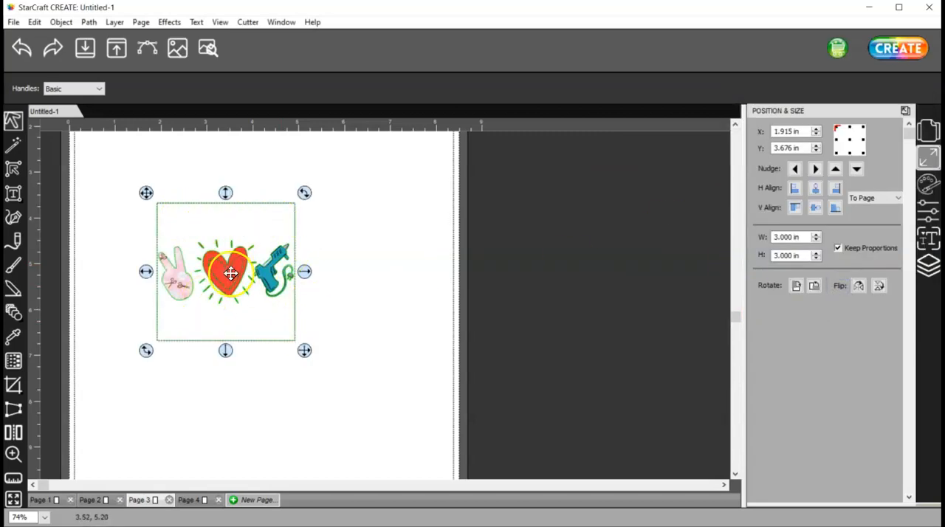
left_click_drag(230, 273, 575, 252)
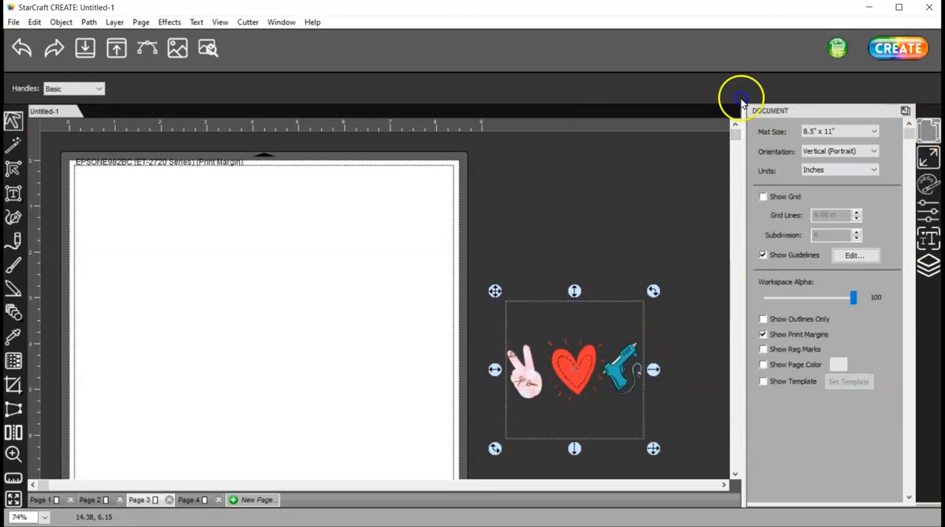
mouse_move(776, 125)
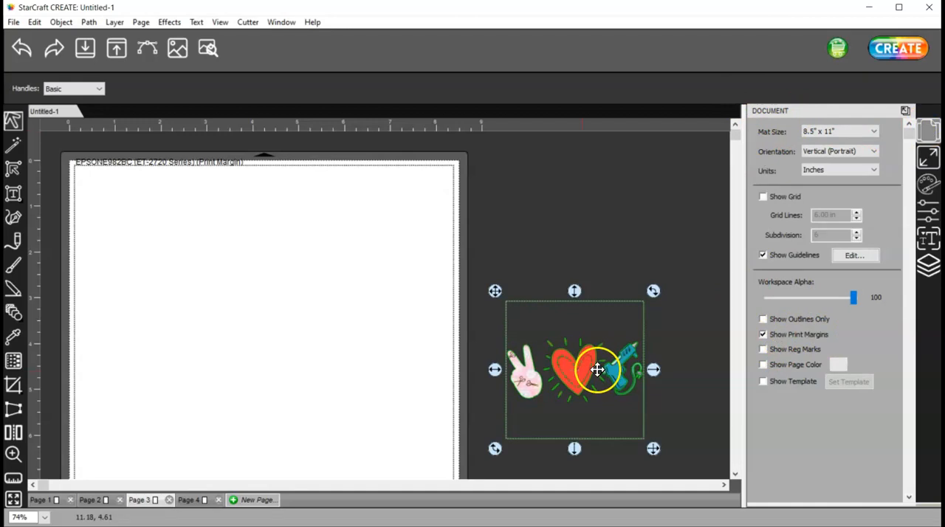
- Move the peace-heart-glue-gun image to the page's top-left area
left_click_drag(597, 370, 156, 199)
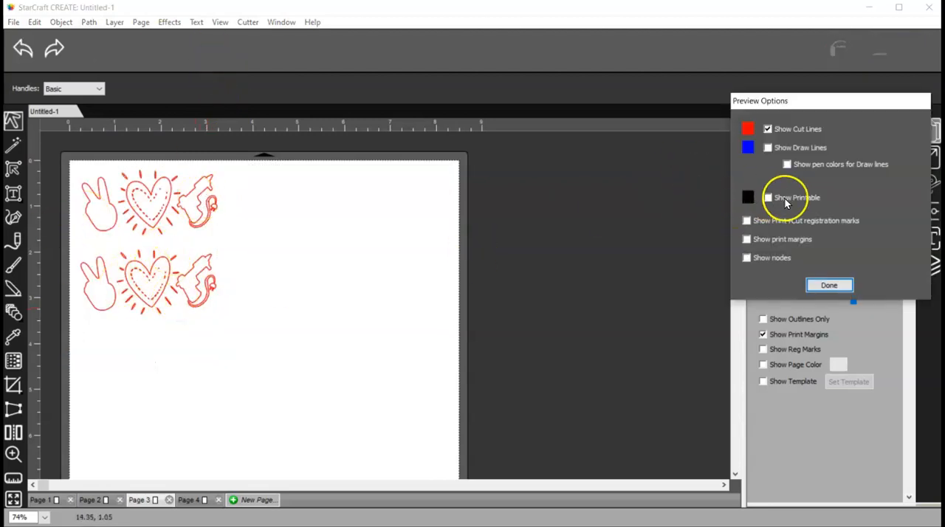
- Show the printable artwork in the cut preview, then close it to reveal both image copies
left_click(768, 198)
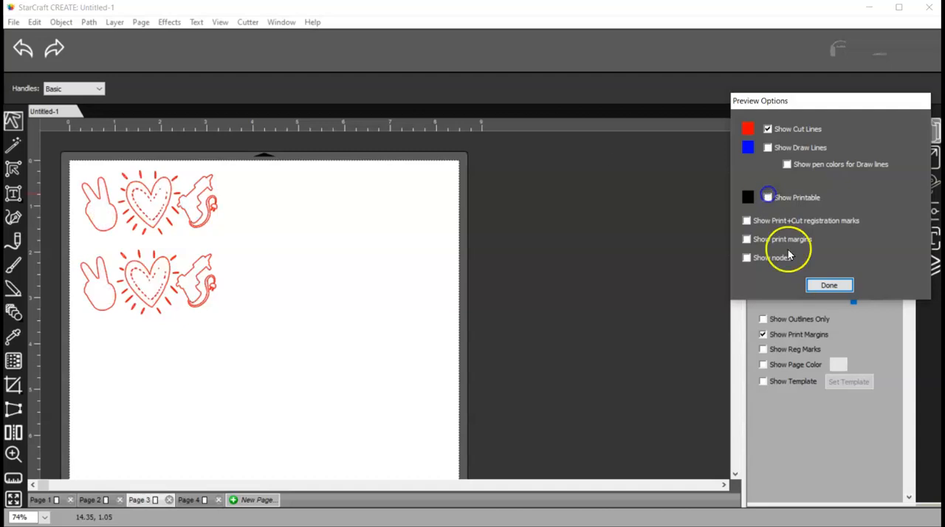
left_click(829, 285)
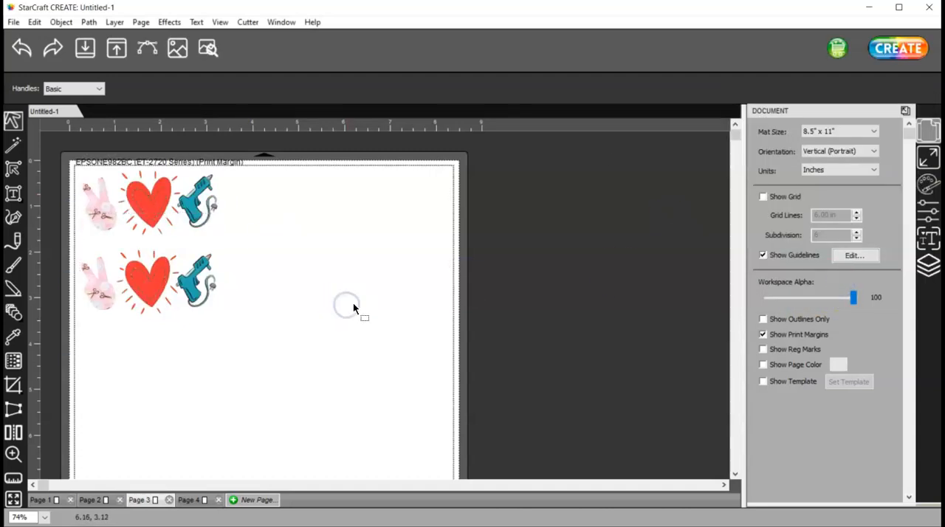
mouse_move(343, 311)
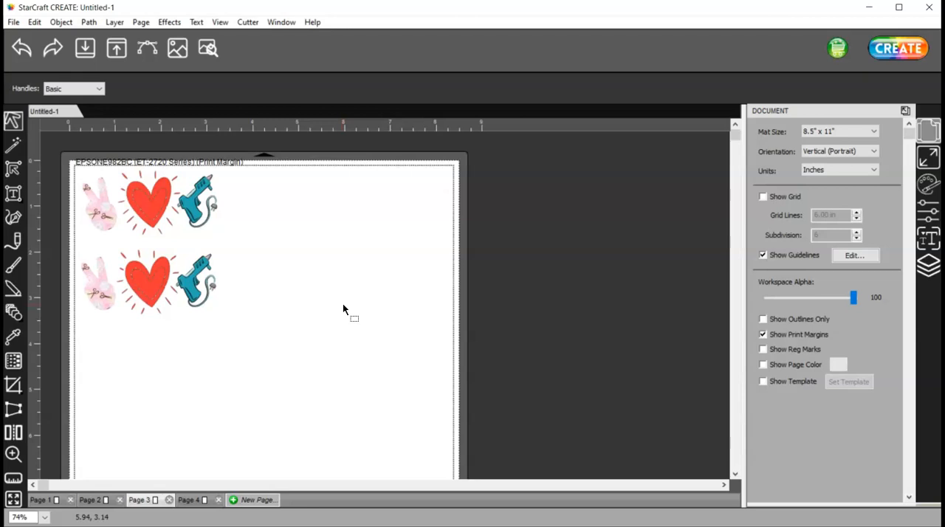
mouse_move(340, 309)
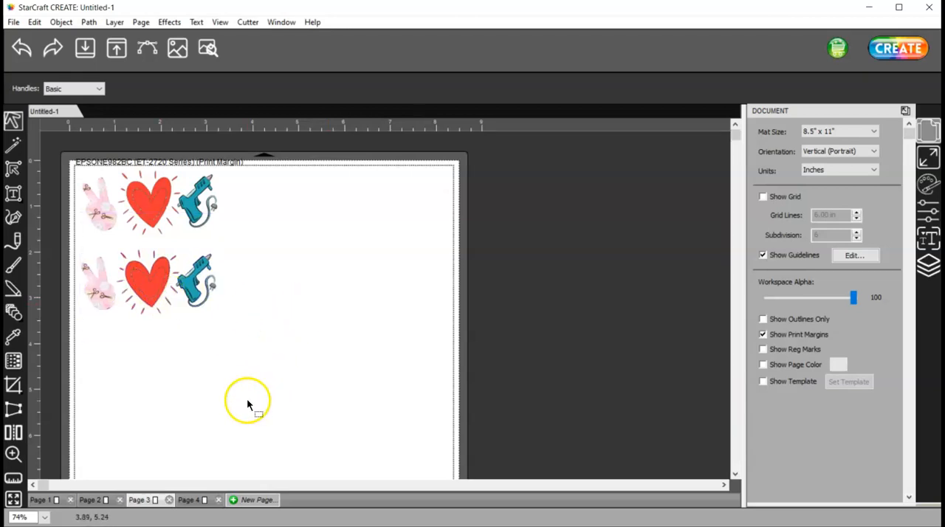
mouse_move(214, 383)
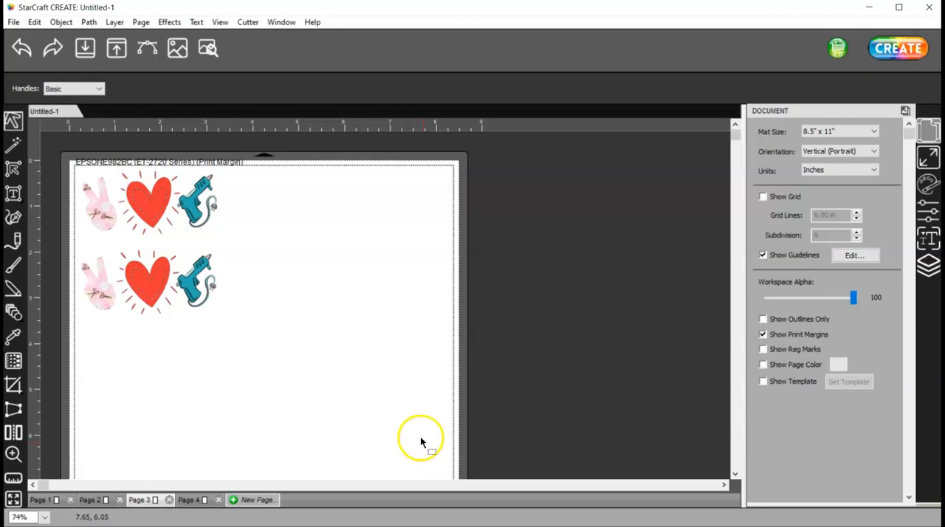
mouse_move(397, 425)
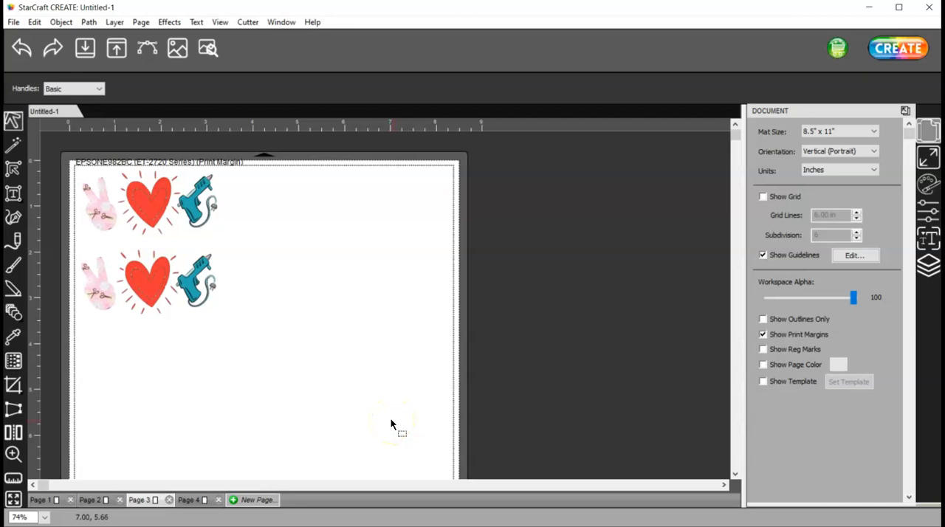
mouse_move(390, 424)
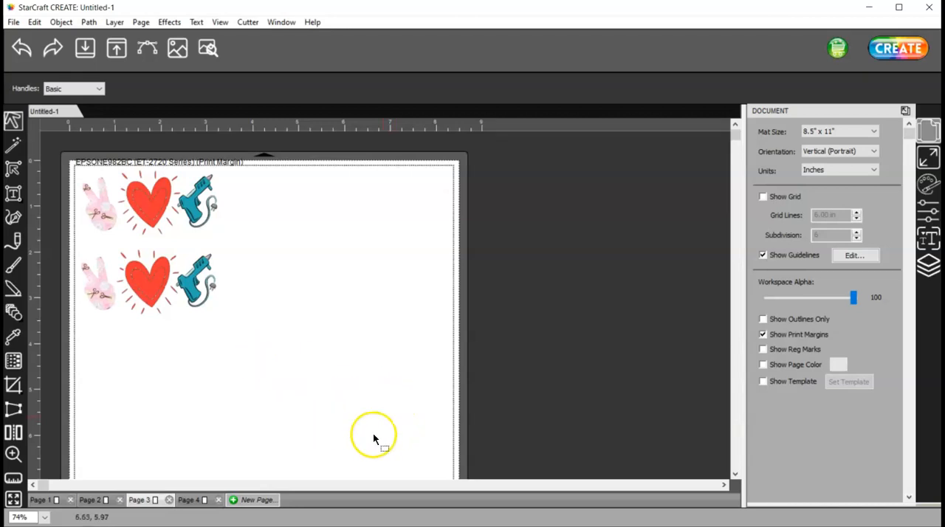
mouse_move(372, 434)
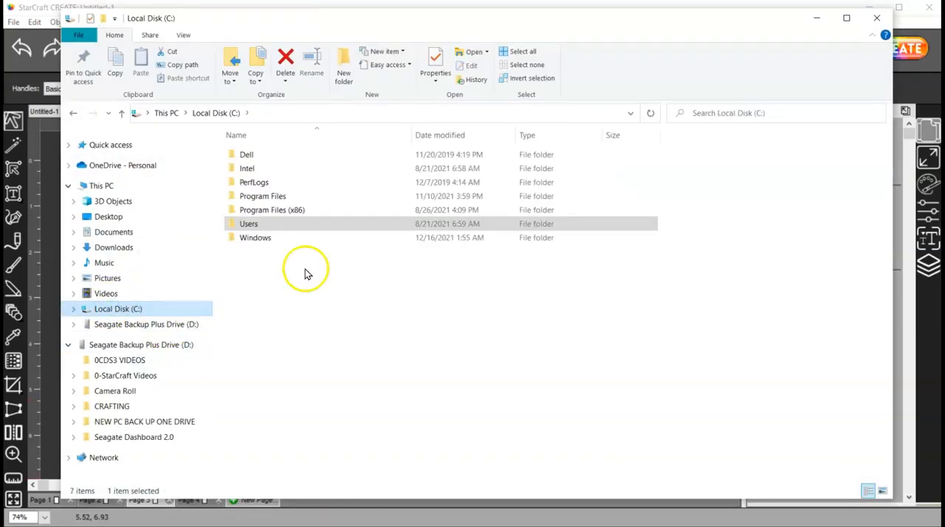
- Return to the Design Space Canvas folder, select a saved project folder, and minimize File Explorer
double_click(248, 225)
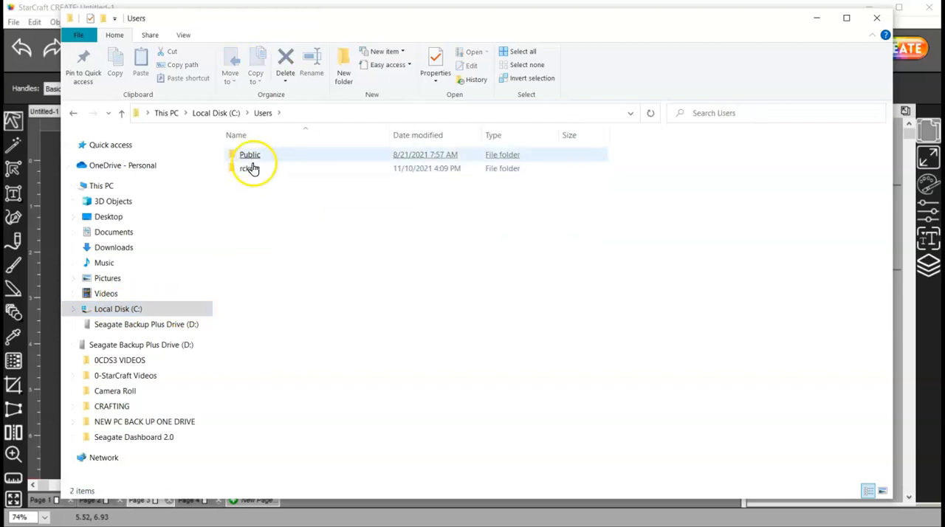
double_click(252, 169)
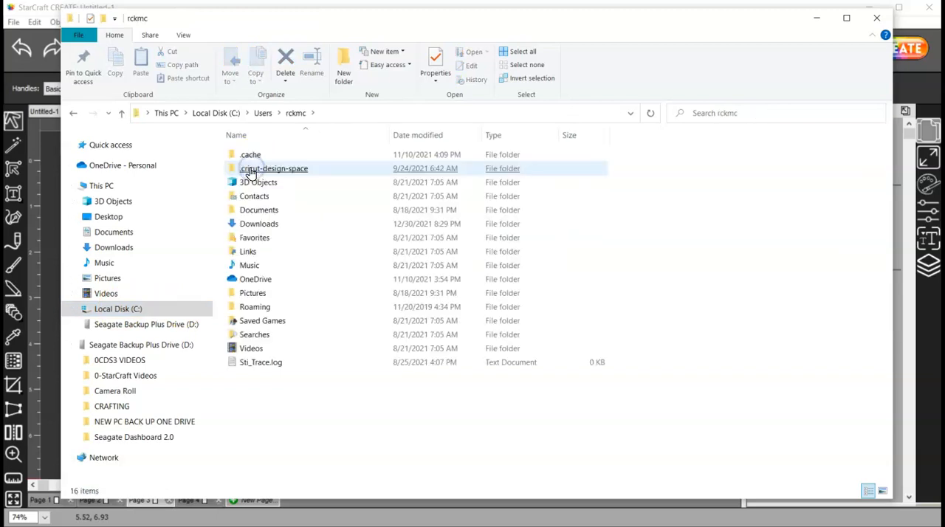
double_click(274, 169)
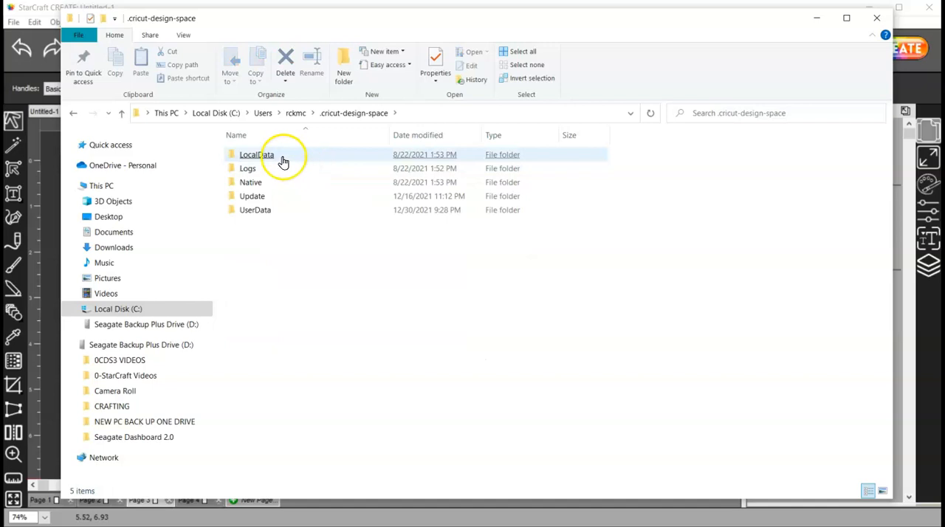
double_click(257, 154)
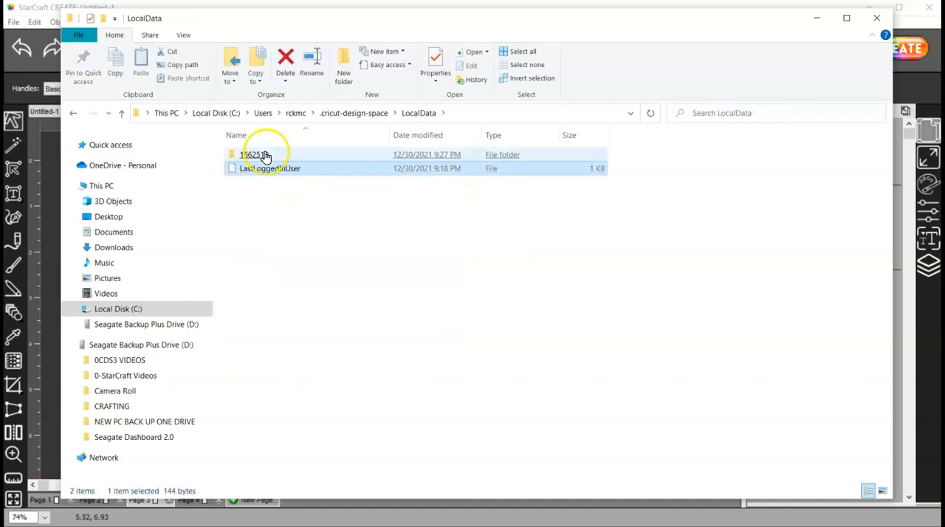
double_click(253, 154)
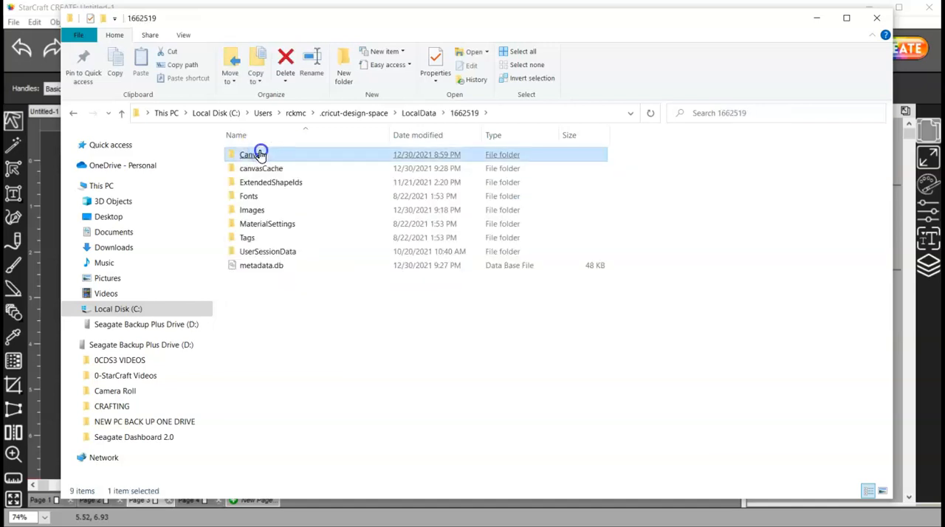
double_click(251, 153)
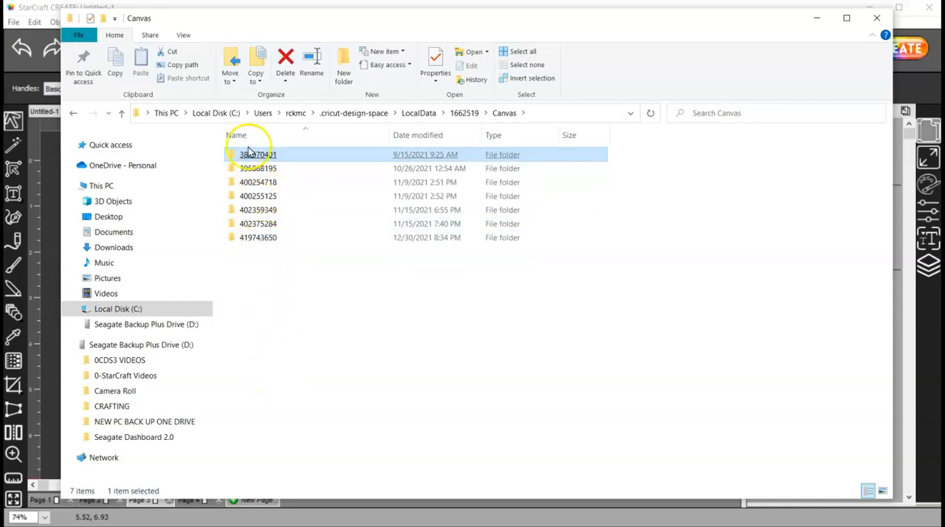
left_click(257, 195)
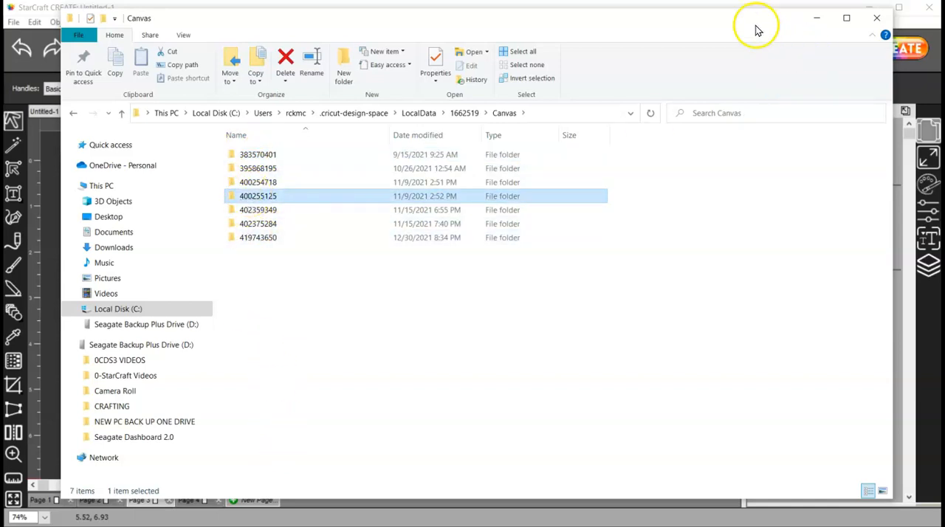
mouse_move(817, 17)
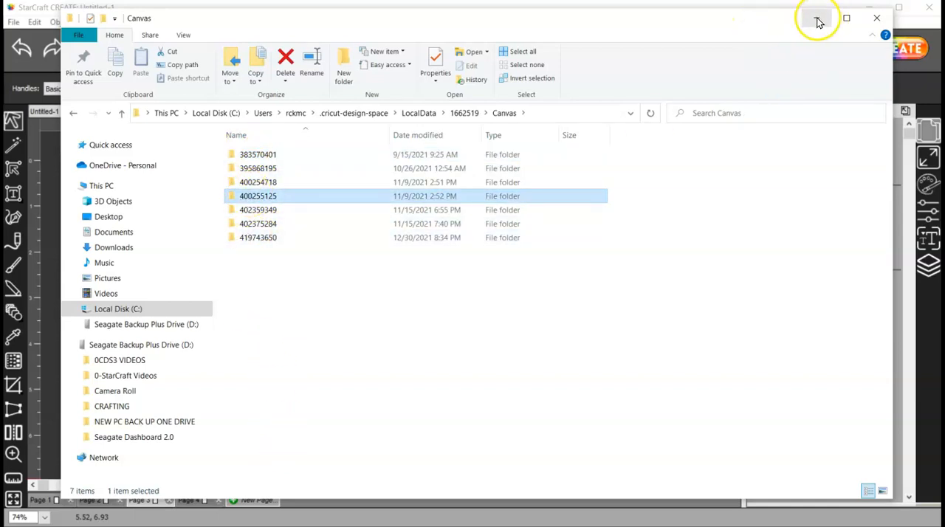
left_click(819, 18)
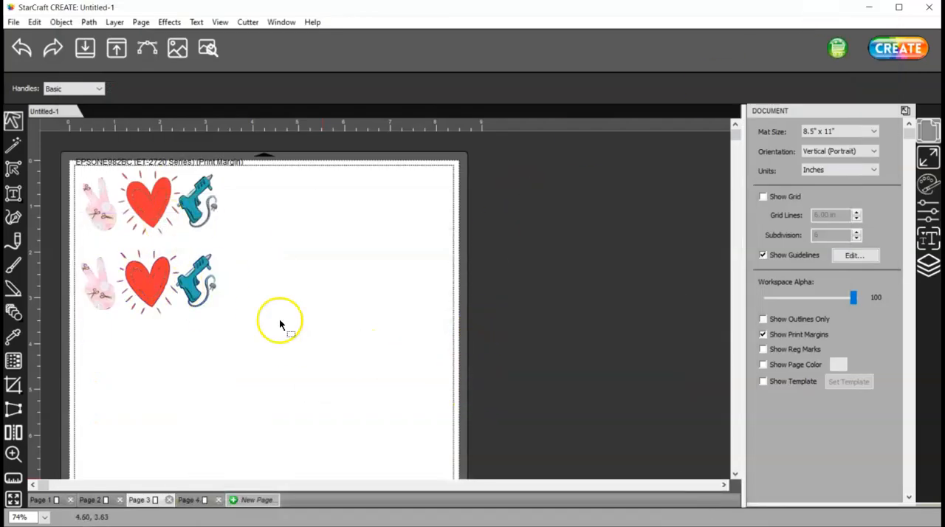